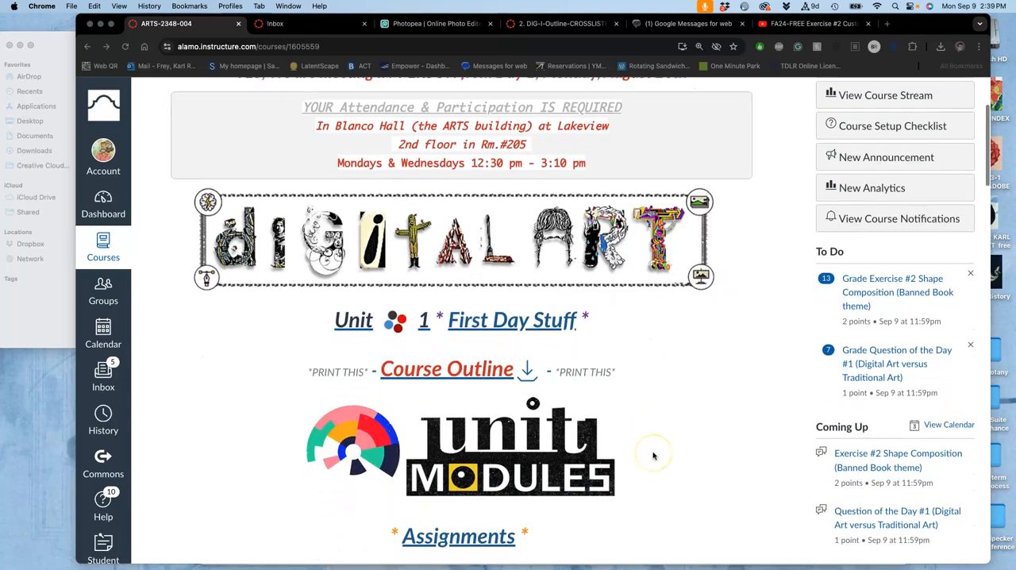
- Open the Course Outline PDF from the course home page, showing the September 9 schedule
scroll(down, 3)
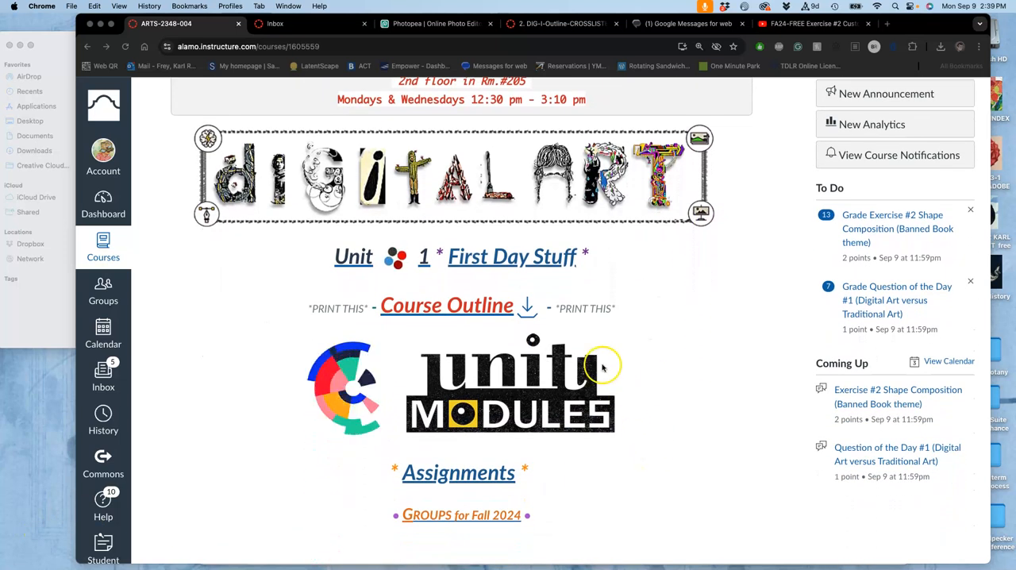
click(564, 23)
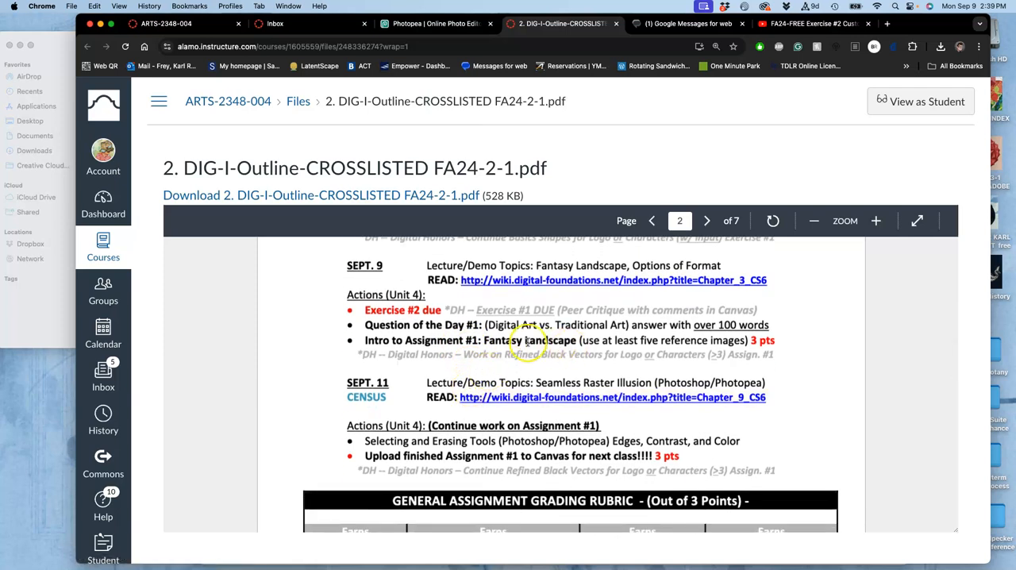
mouse_move(703, 348)
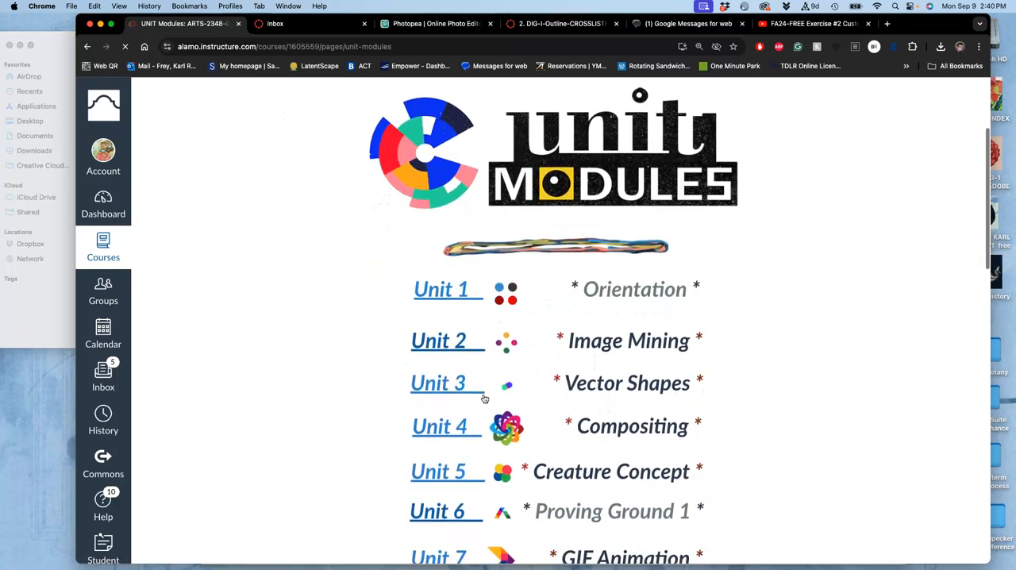
- Scroll the Unit Modules page toward the Unit 4 Compositing link
scroll(down, 3)
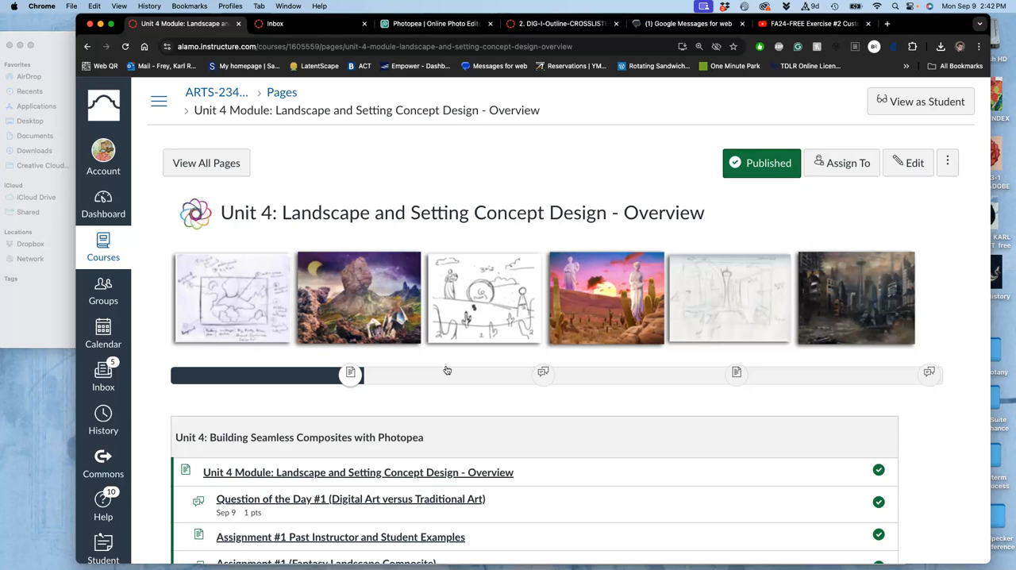
scroll(down, 3)
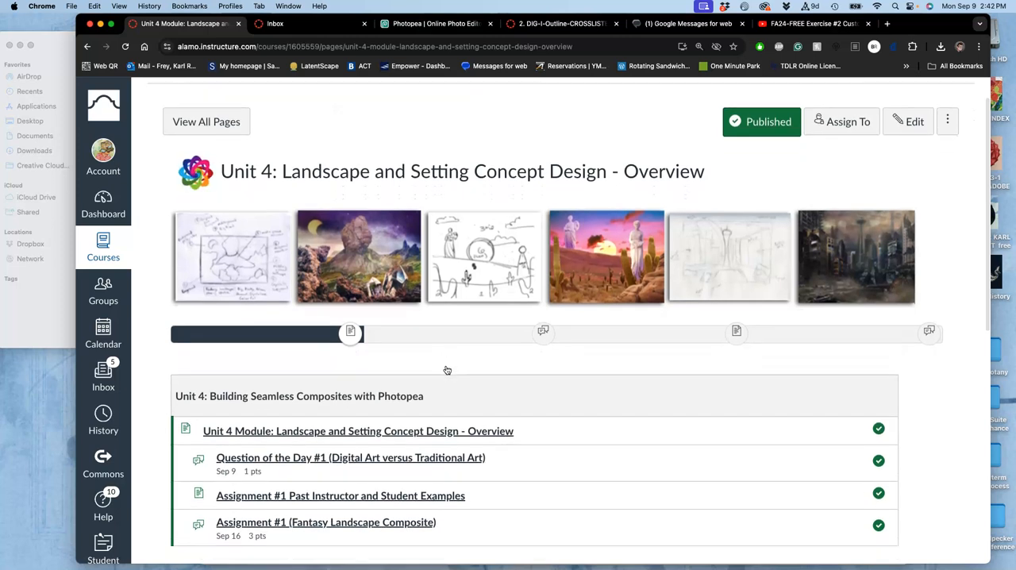
mouse_move(455, 204)
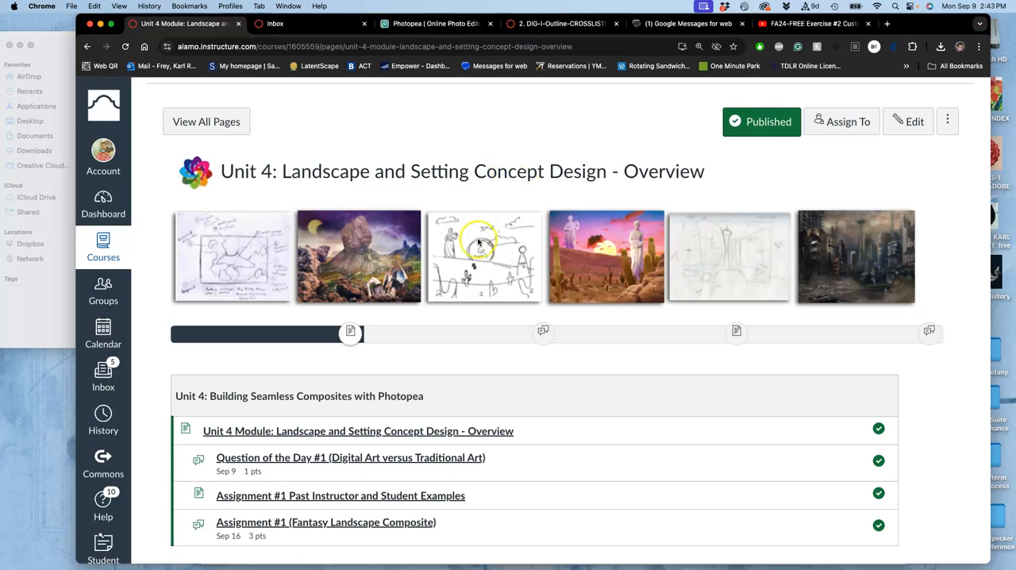
mouse_move(804, 256)
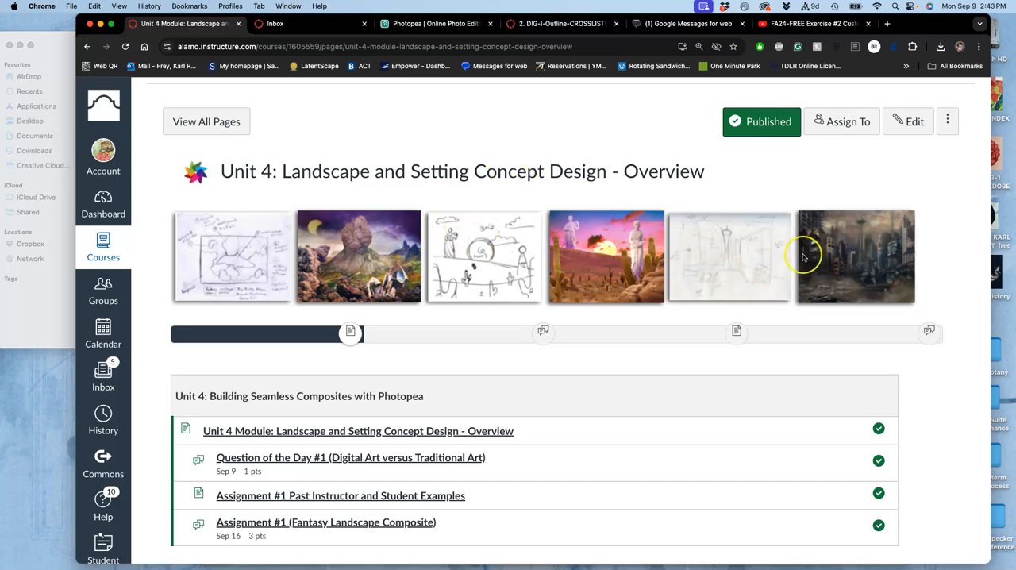
mouse_move(802, 254)
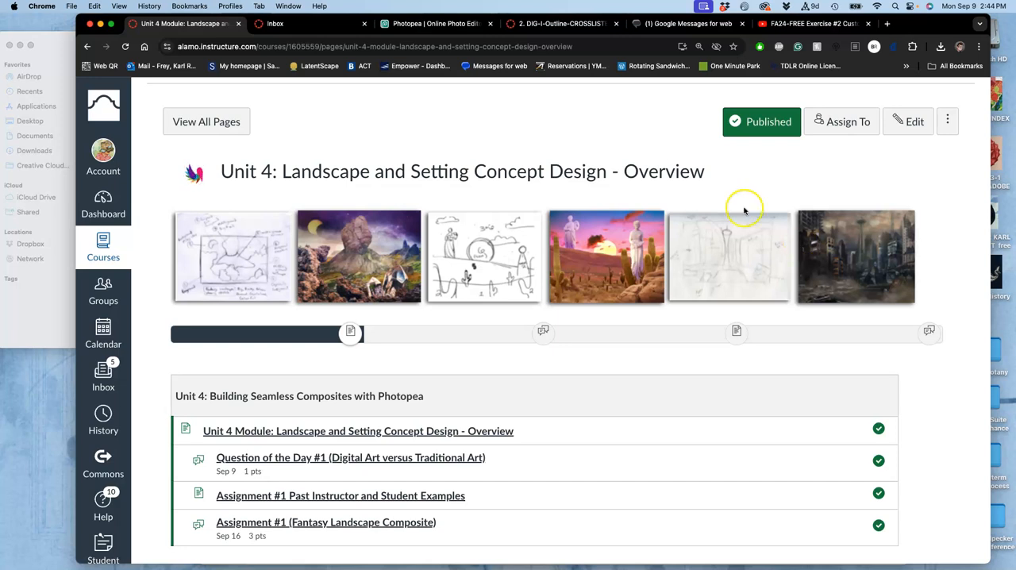
scroll(down, 3)
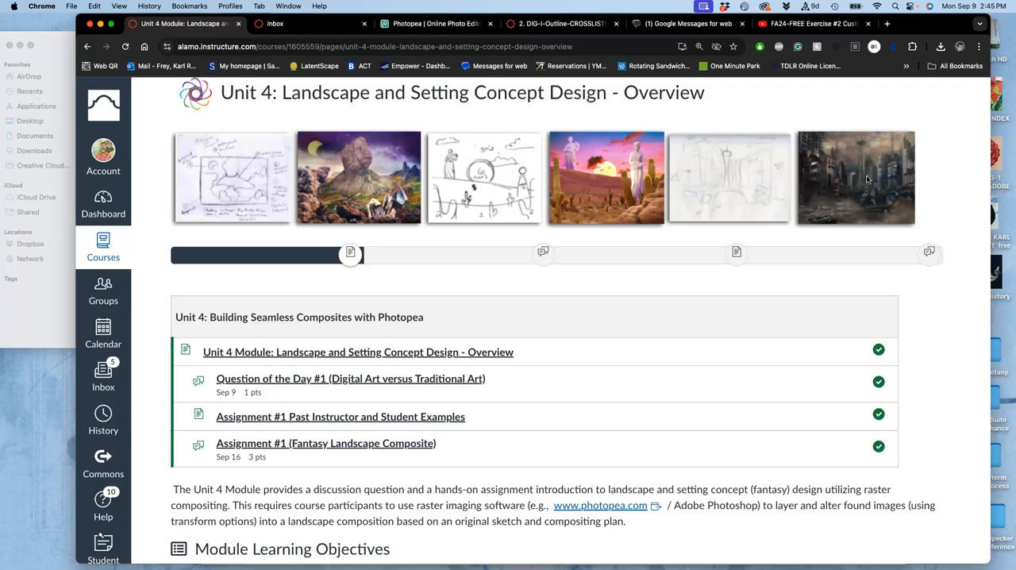
- Read the Unit 4 objectives, tasks and deliverables, then advance to Question of the Day #1
scroll(down, 3)
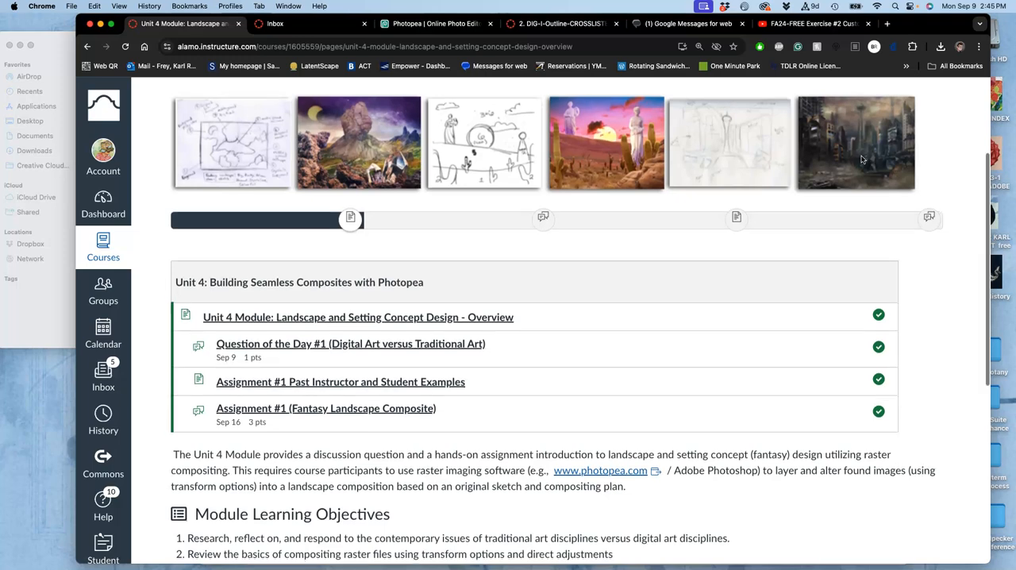
scroll(down, 3)
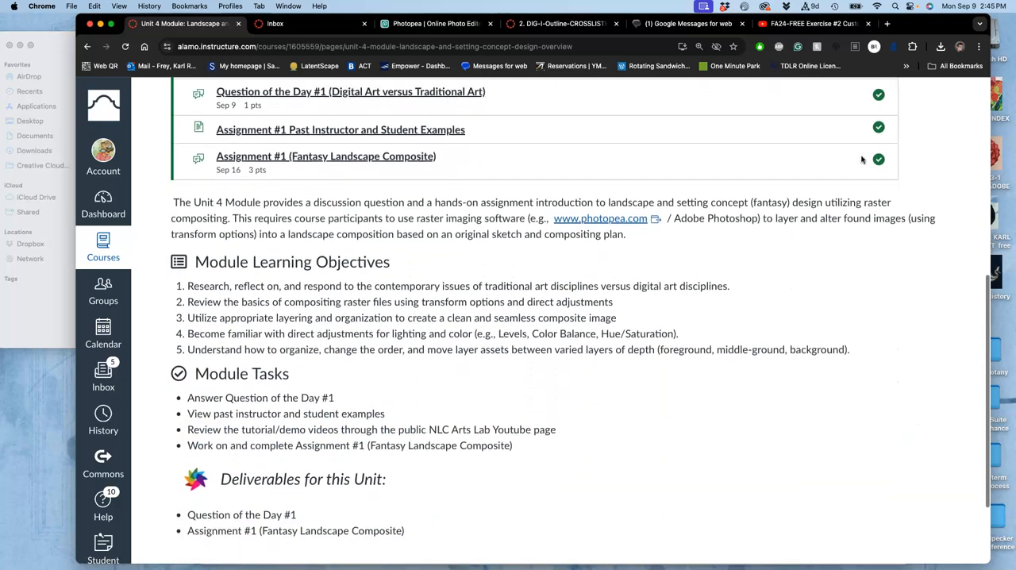
scroll(down, 3)
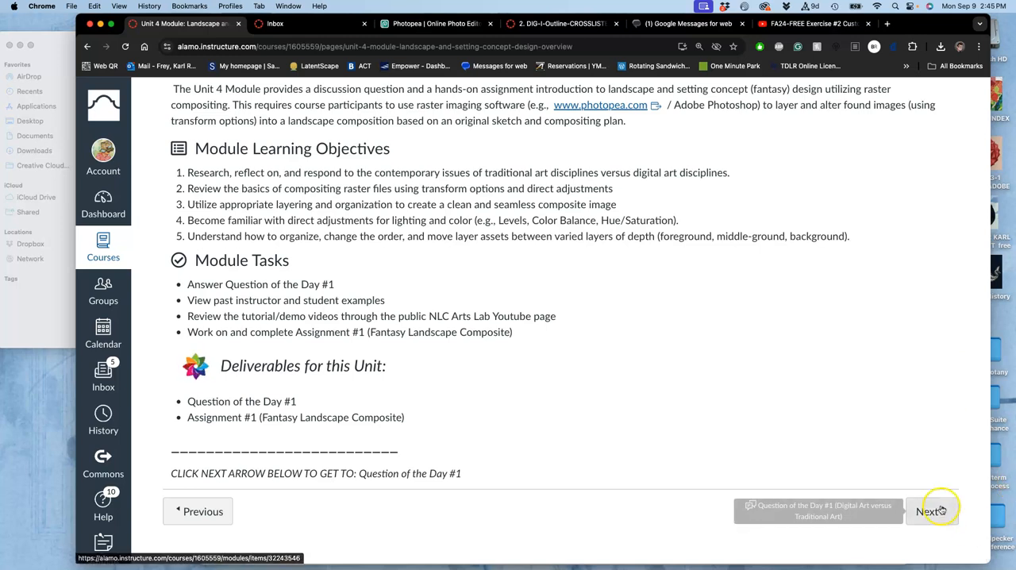
click(932, 511)
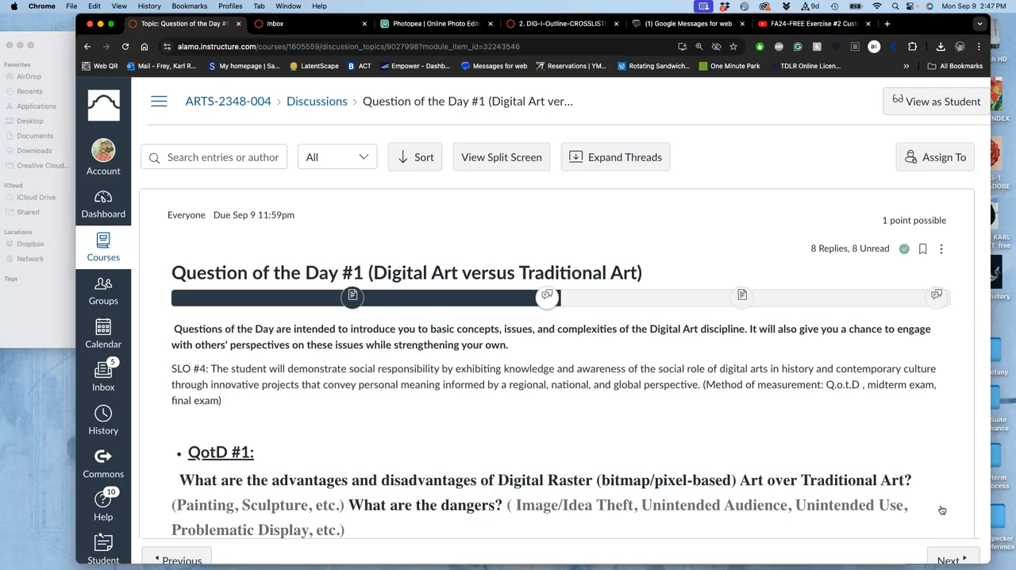
- Read the digital versus traditional art prompt down to the landscape image
scroll(down, 3)
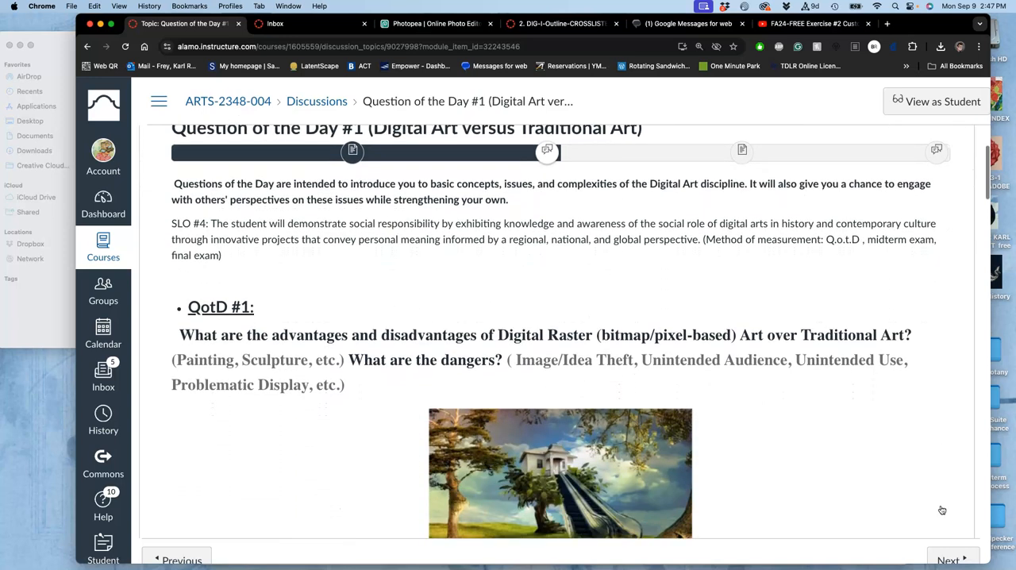
scroll(down, 3)
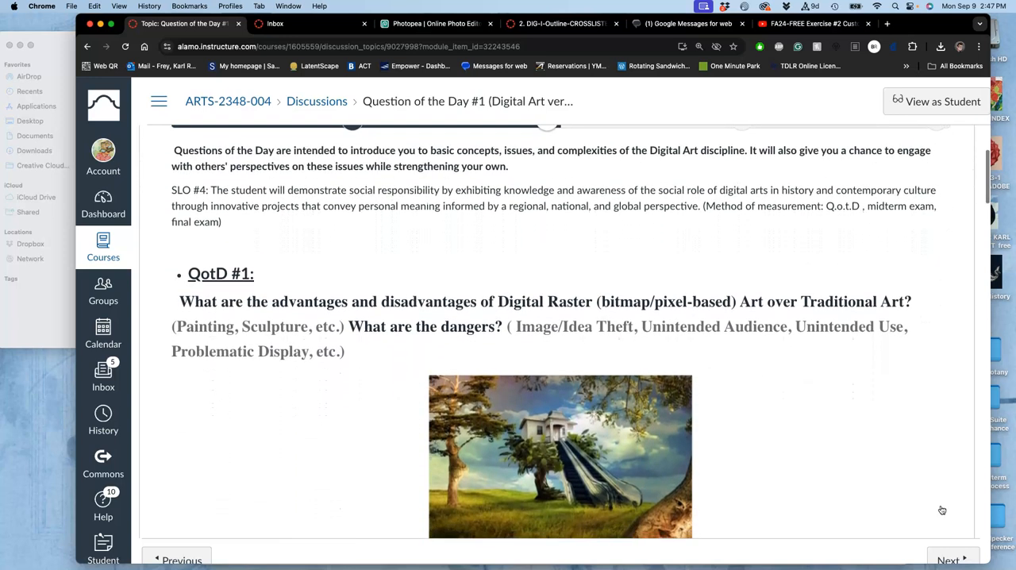
scroll(down, 3)
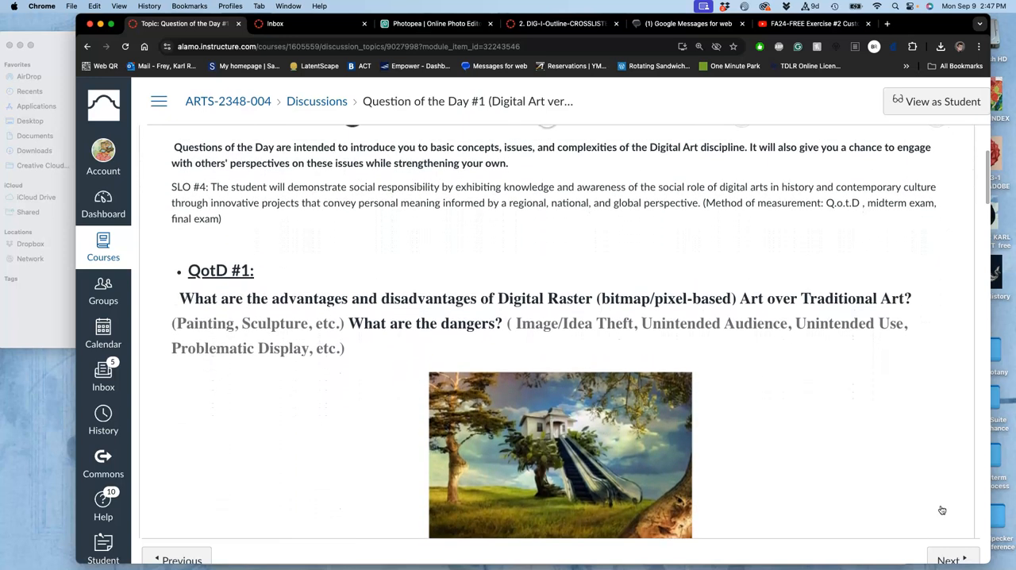
scroll(down, 3)
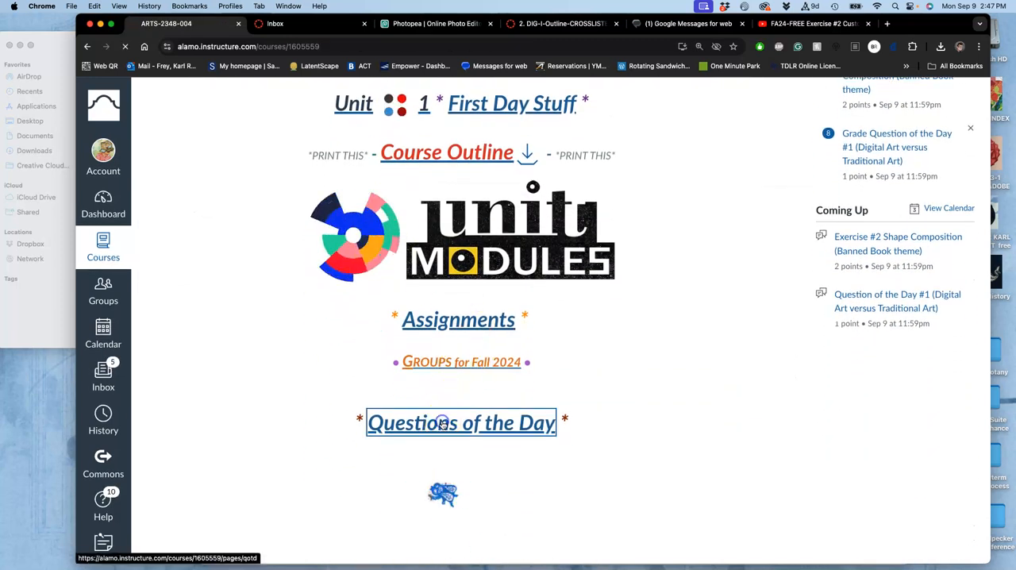
click(461, 422)
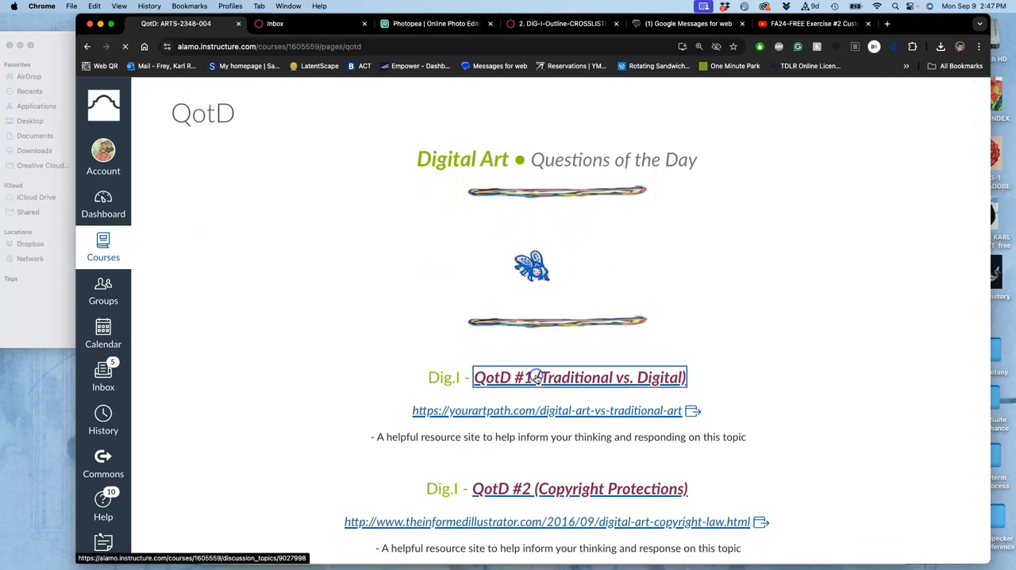
click(579, 377)
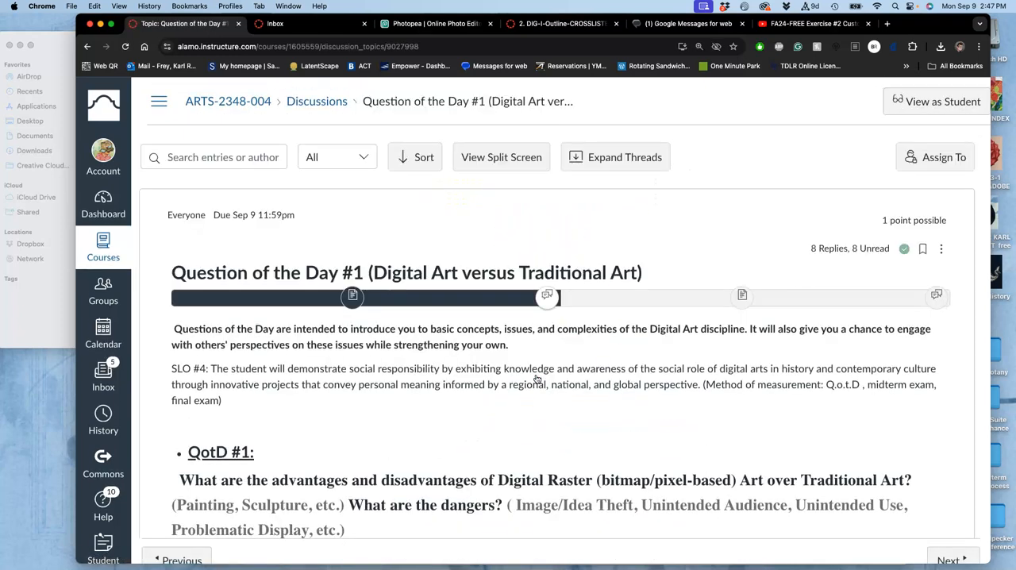
scroll(down, 3)
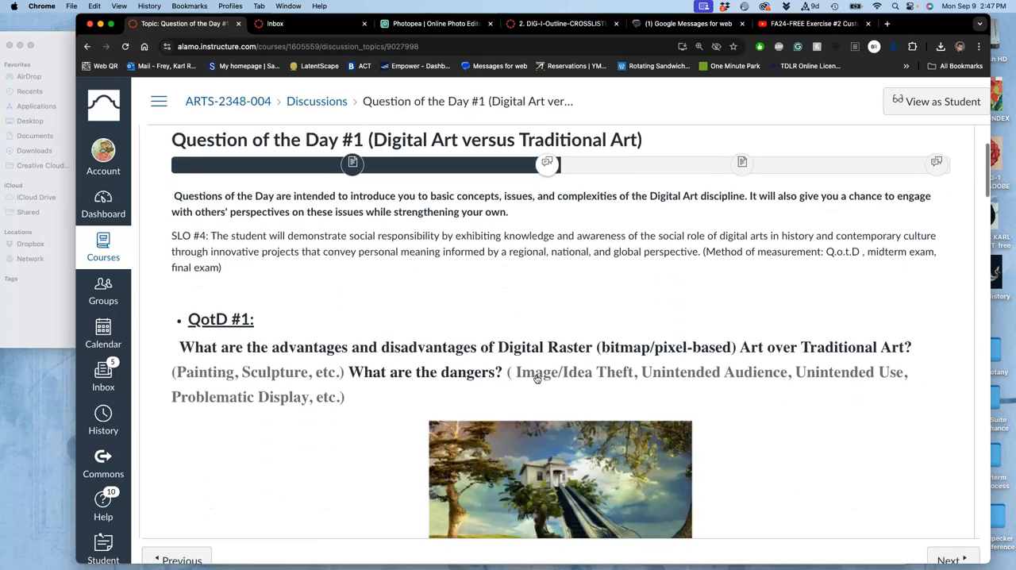
scroll(down, 3)
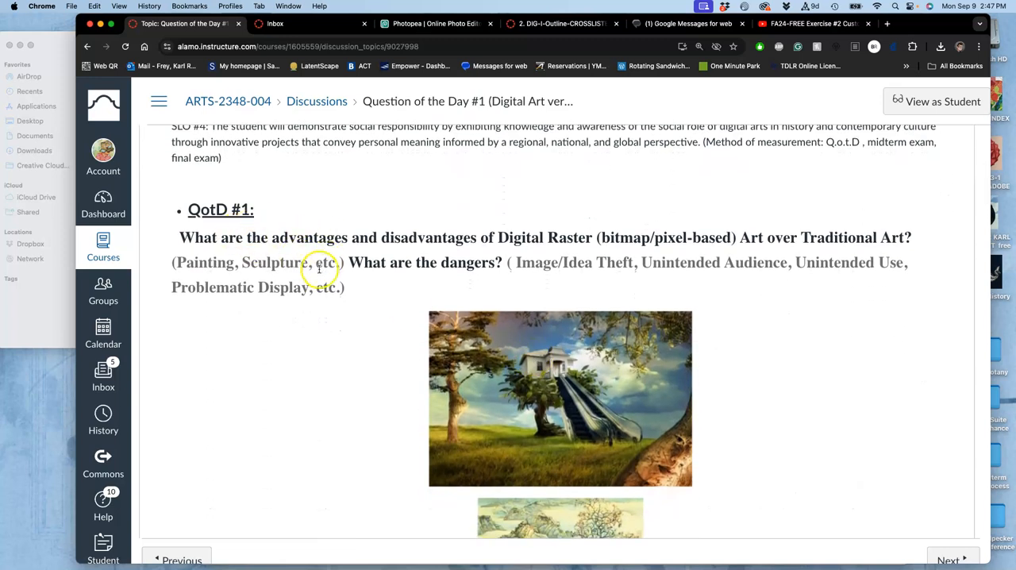
mouse_move(522, 253)
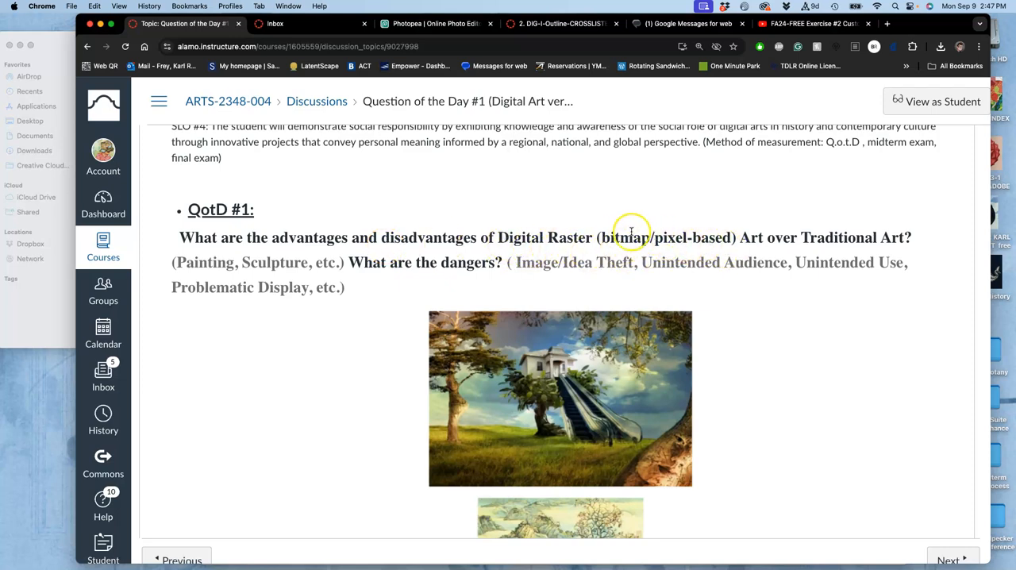
scroll(down, 3)
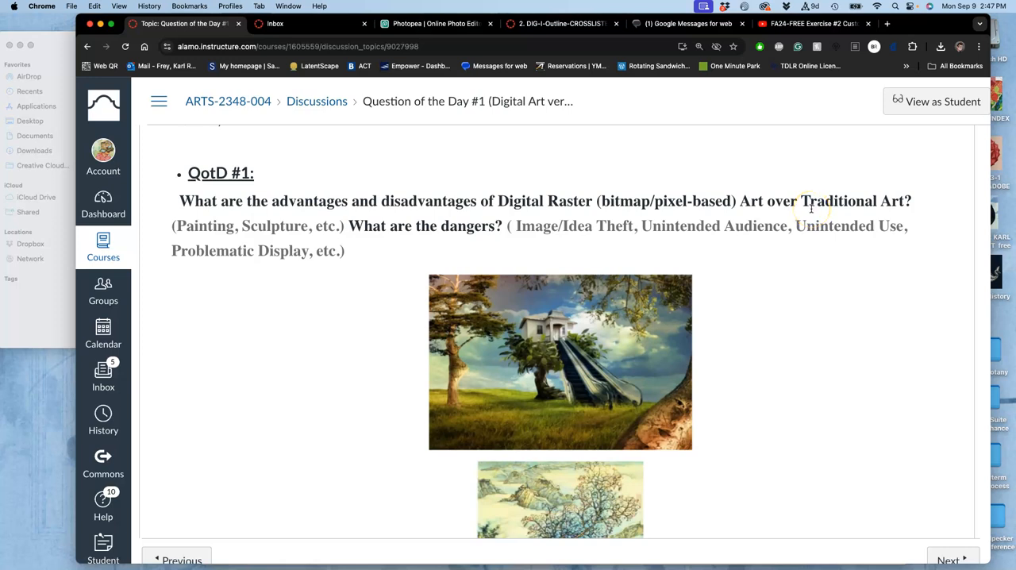
scroll(down, 3)
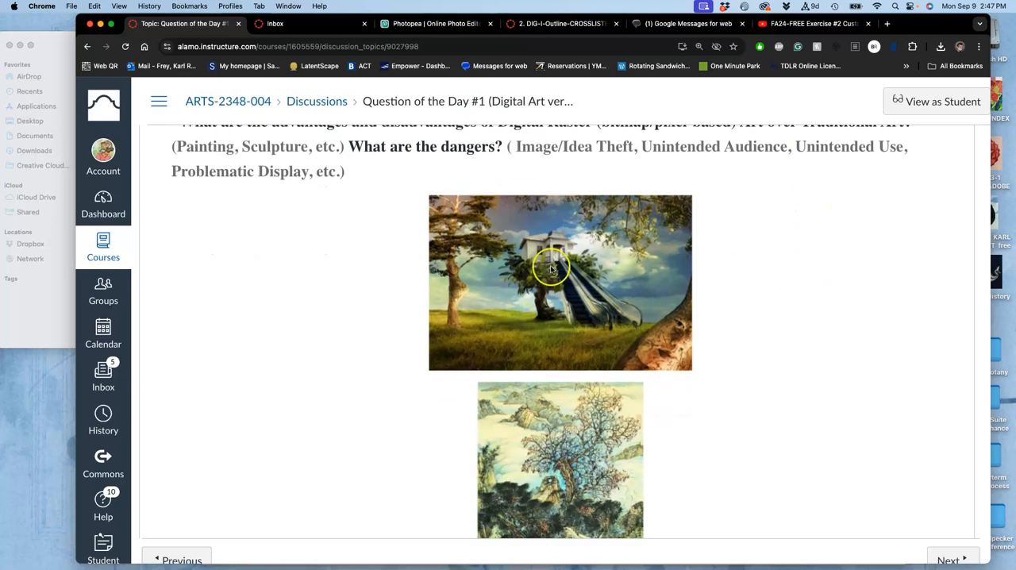
mouse_move(621, 345)
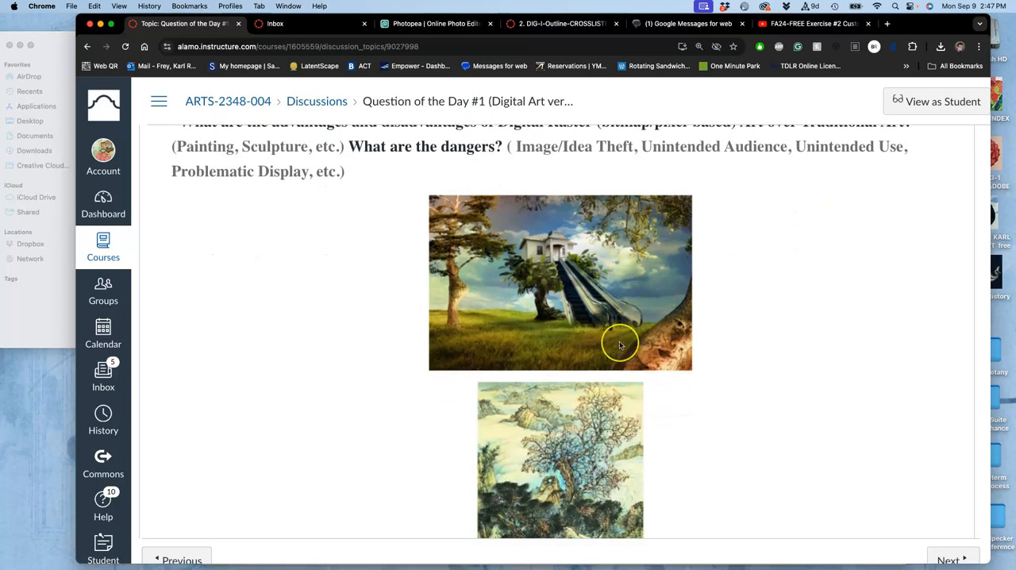
scroll(down, 3)
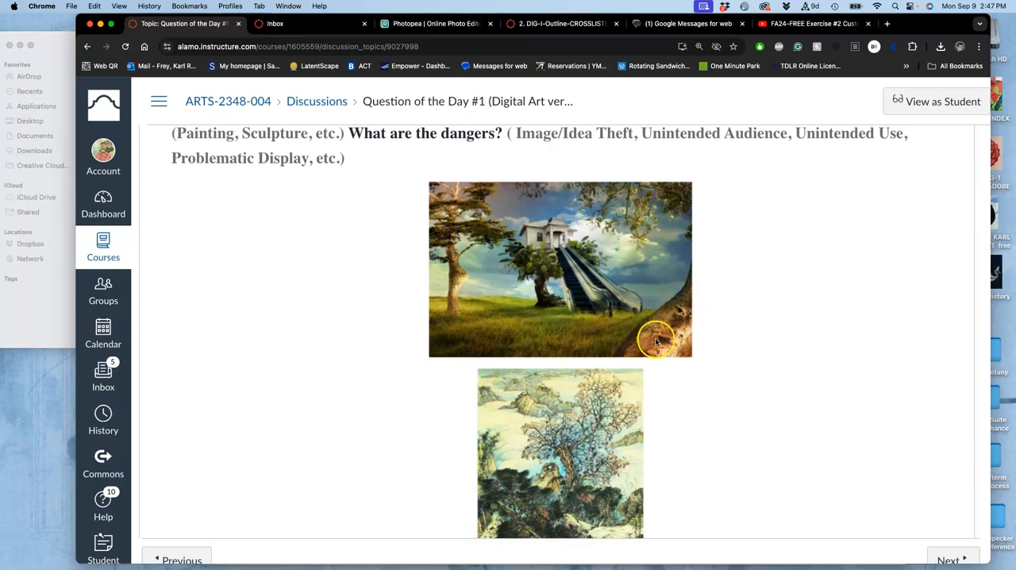
mouse_move(669, 318)
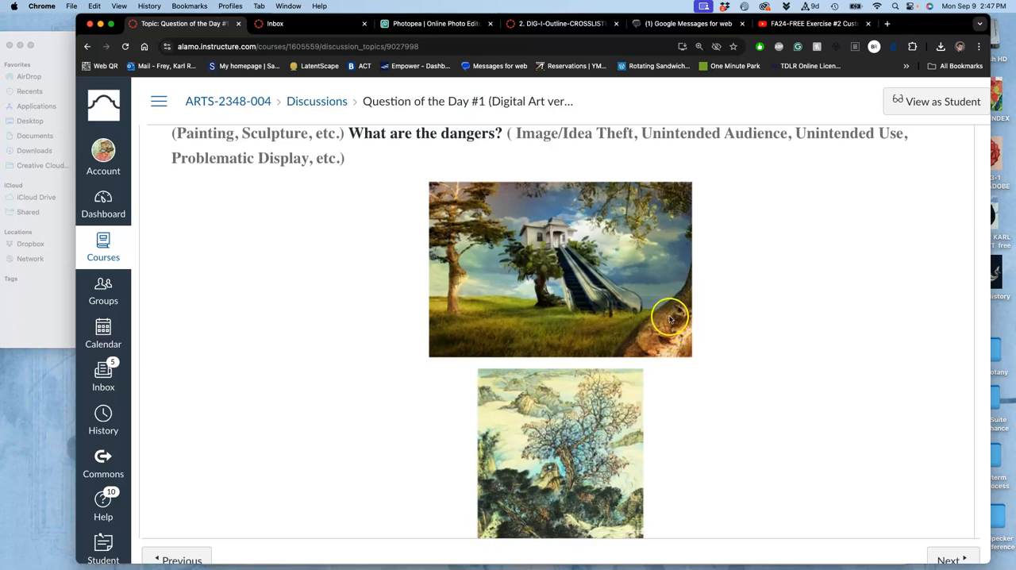
mouse_move(714, 325)
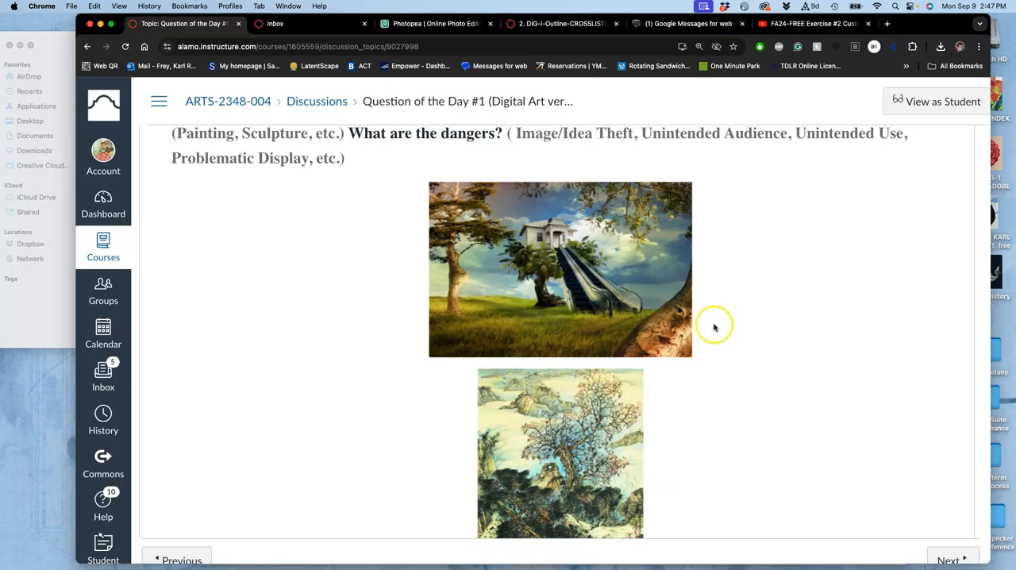
scroll(down, 3)
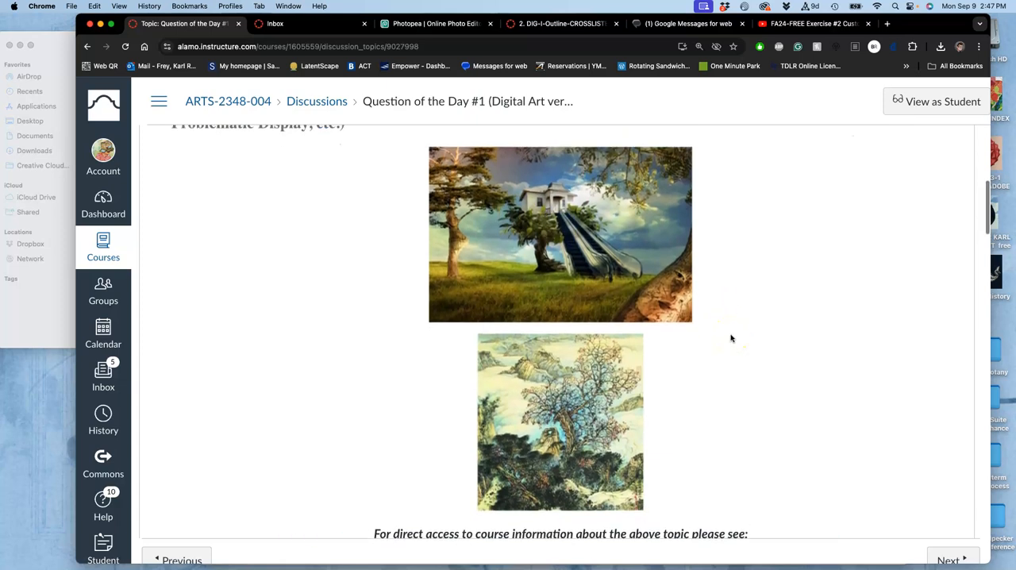
scroll(down, 3)
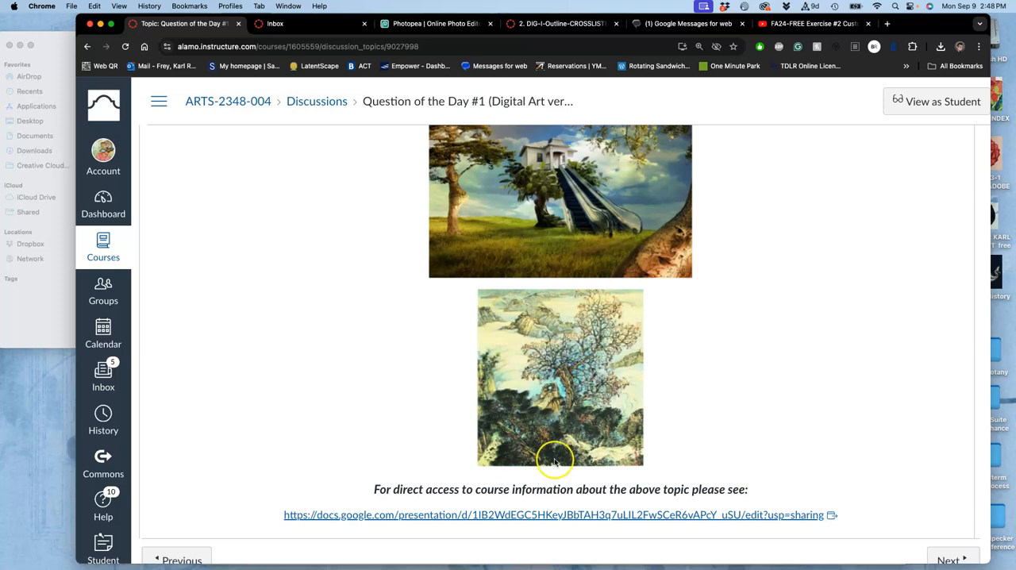
mouse_move(508, 238)
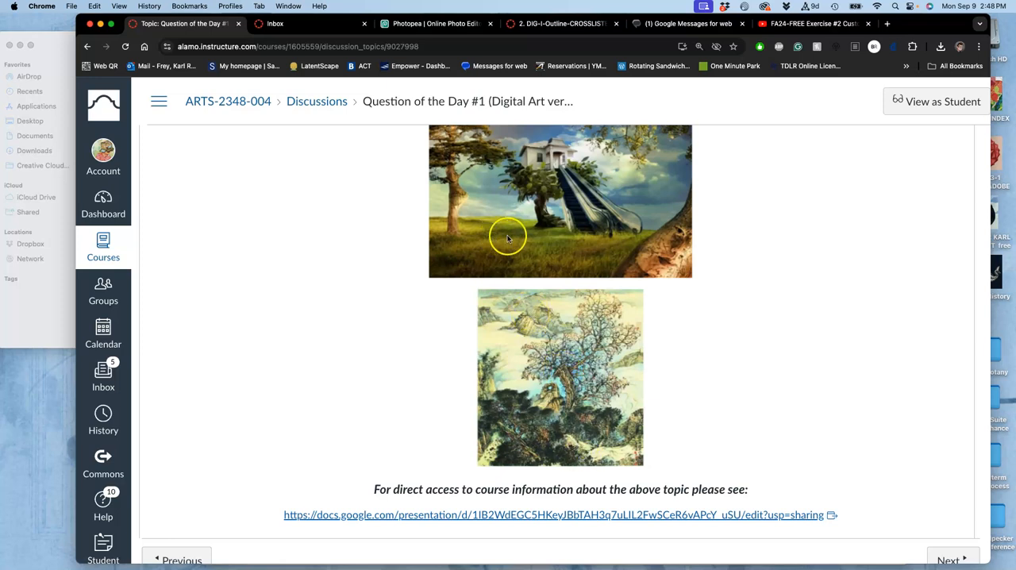
mouse_move(543, 213)
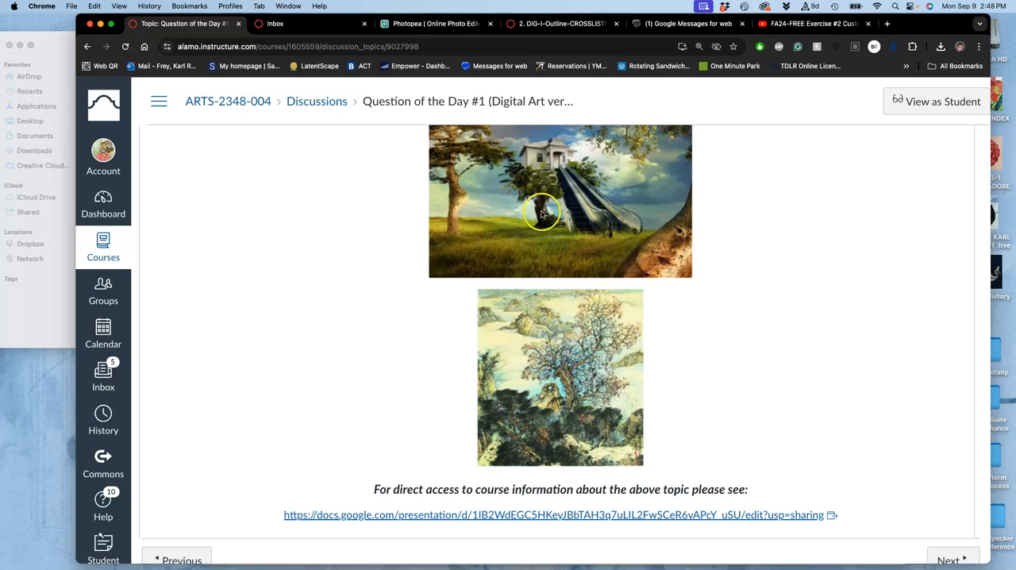
mouse_move(712, 329)
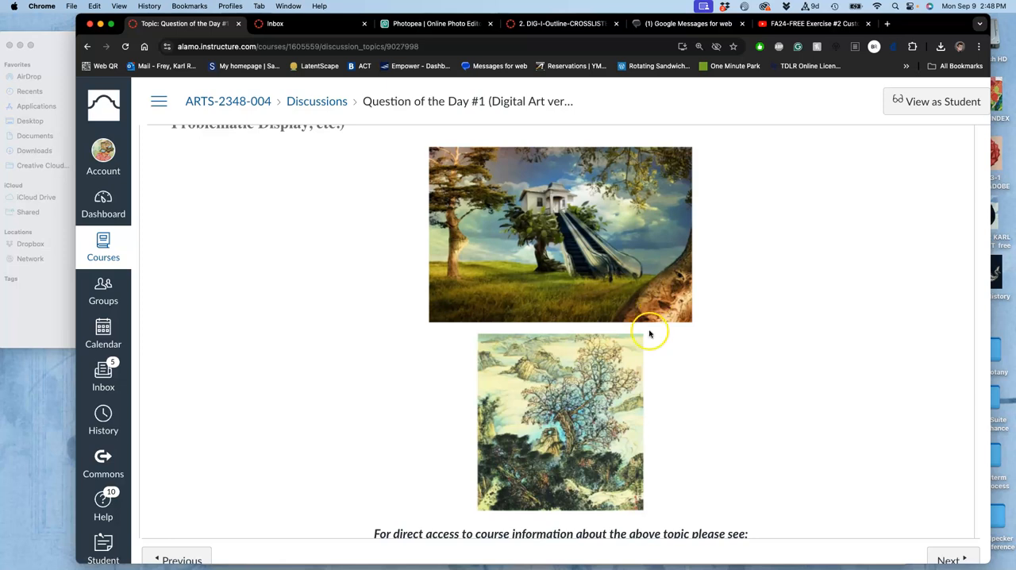
mouse_move(615, 404)
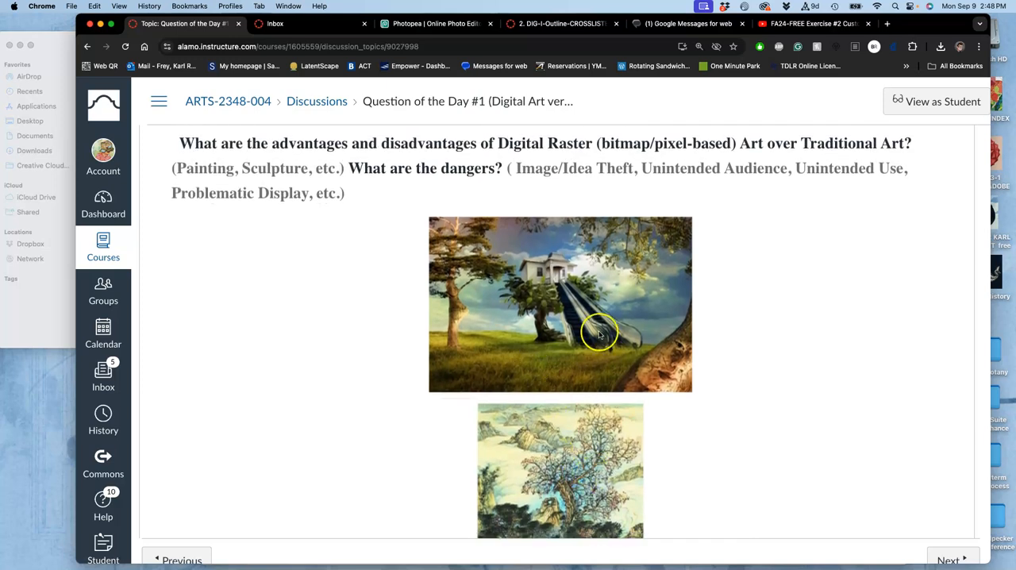
scroll(down, 3)
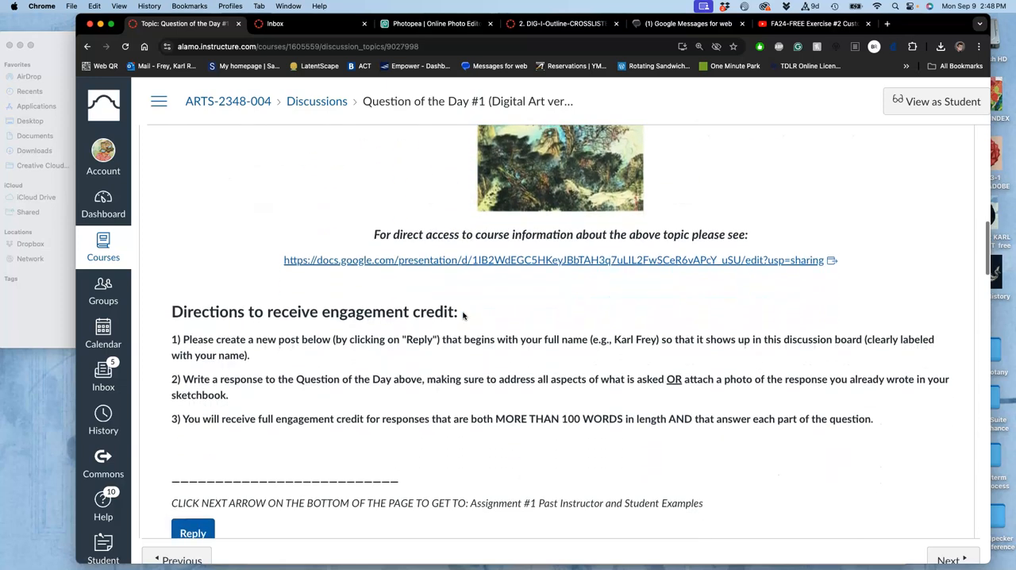
scroll(down, 3)
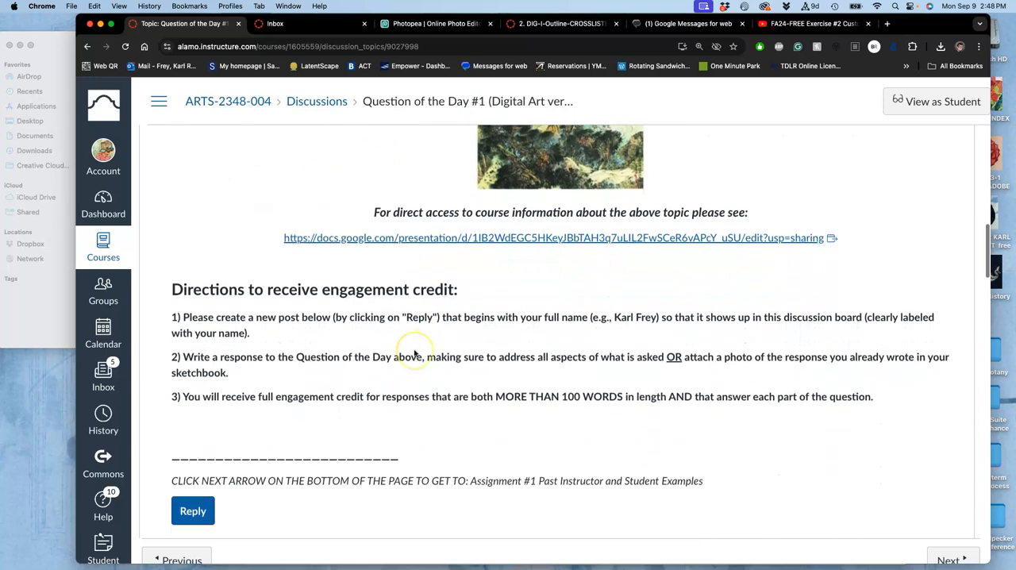
scroll(down, 3)
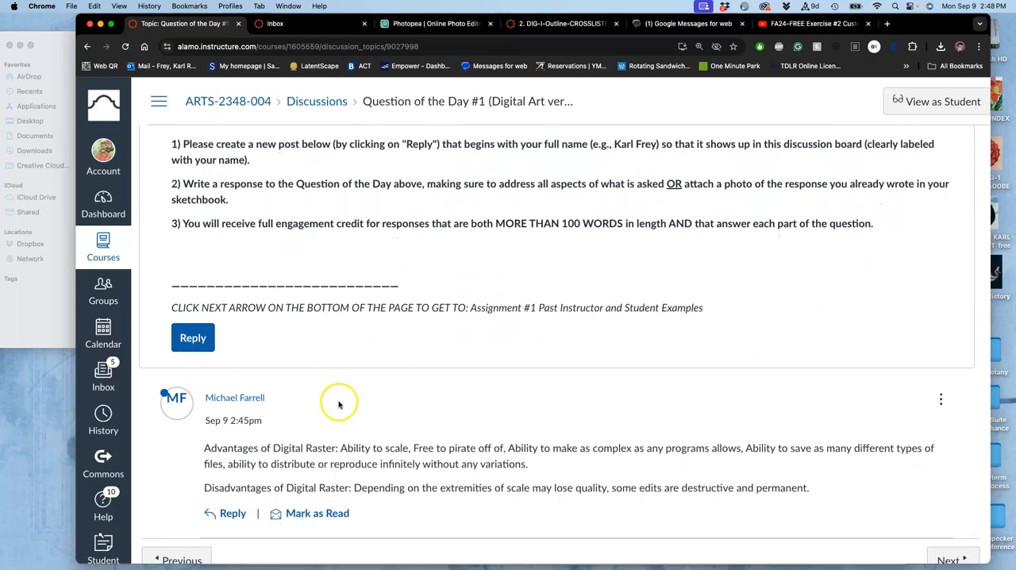
scroll(down, 3)
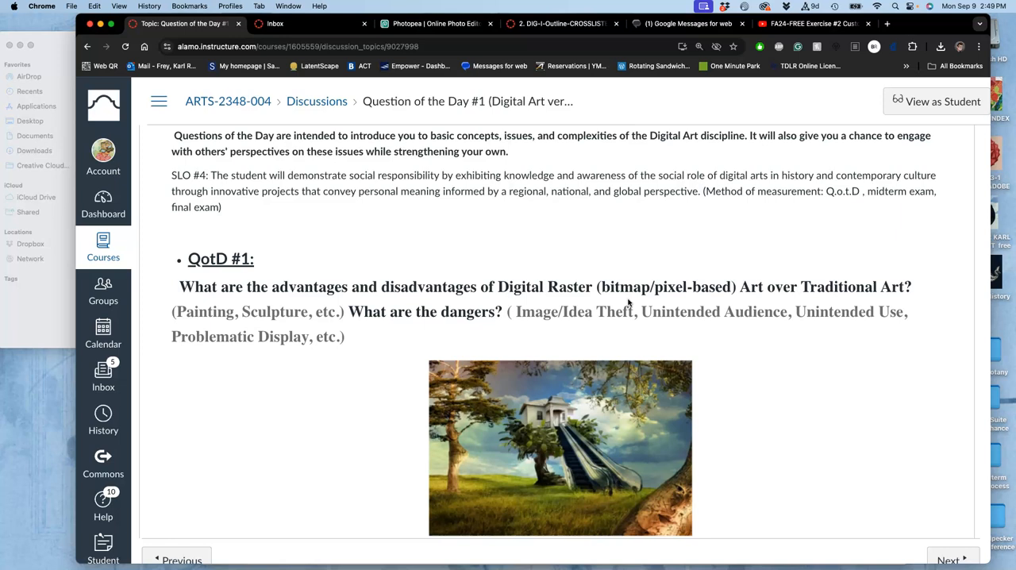
scroll(down, 3)
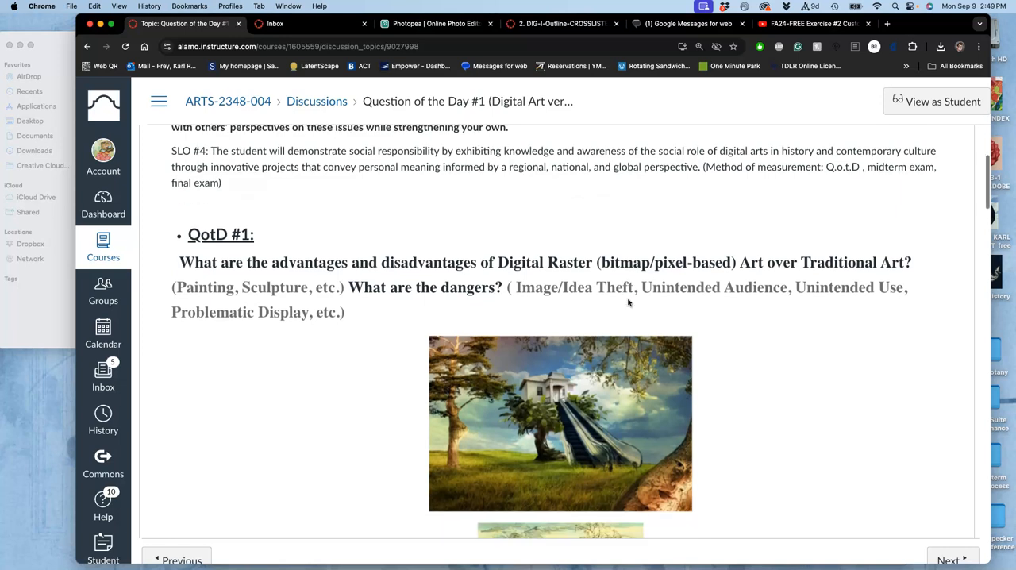
scroll(down, 3)
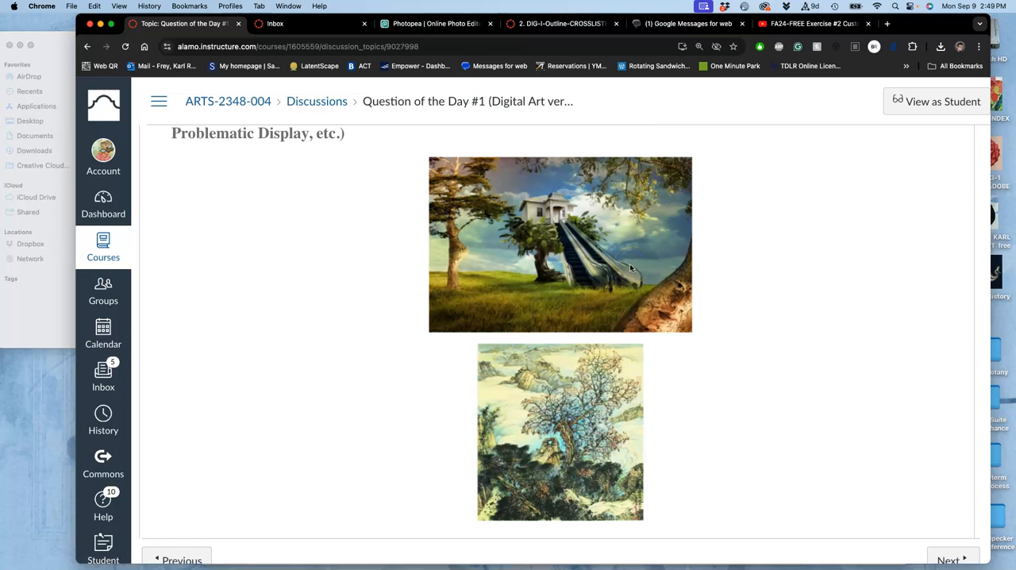
mouse_move(621, 282)
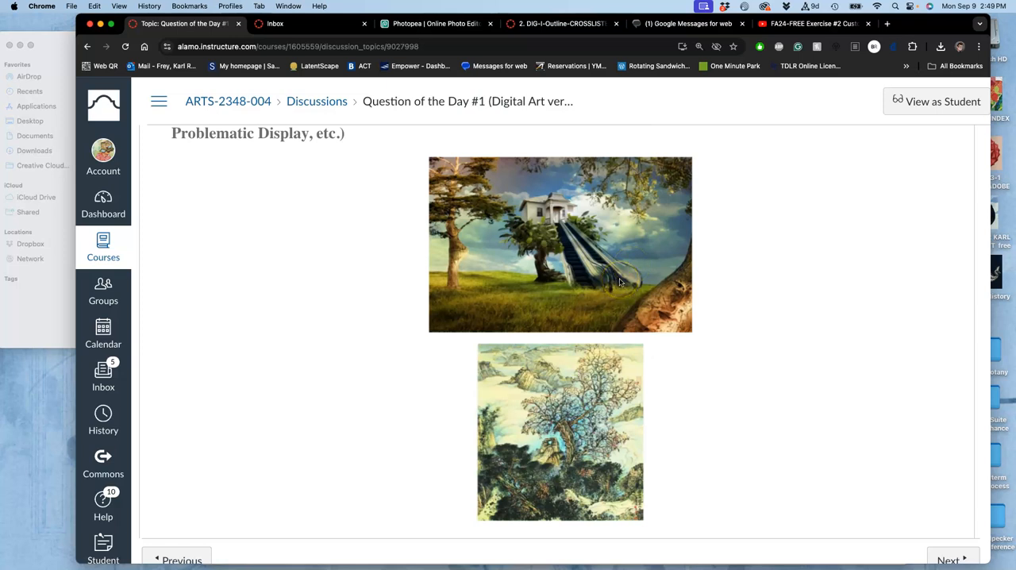
mouse_move(525, 233)
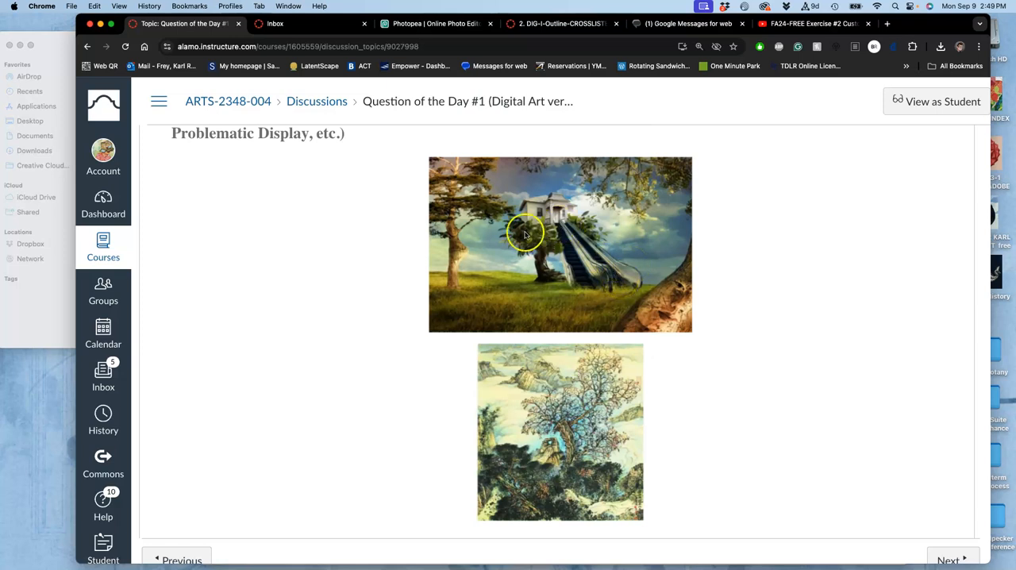
mouse_move(465, 193)
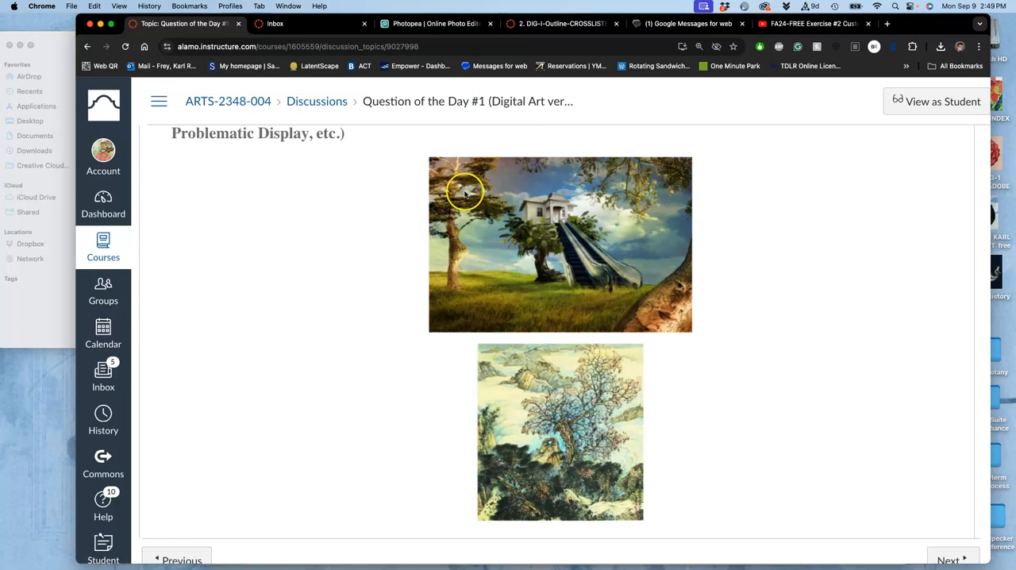
mouse_move(449, 293)
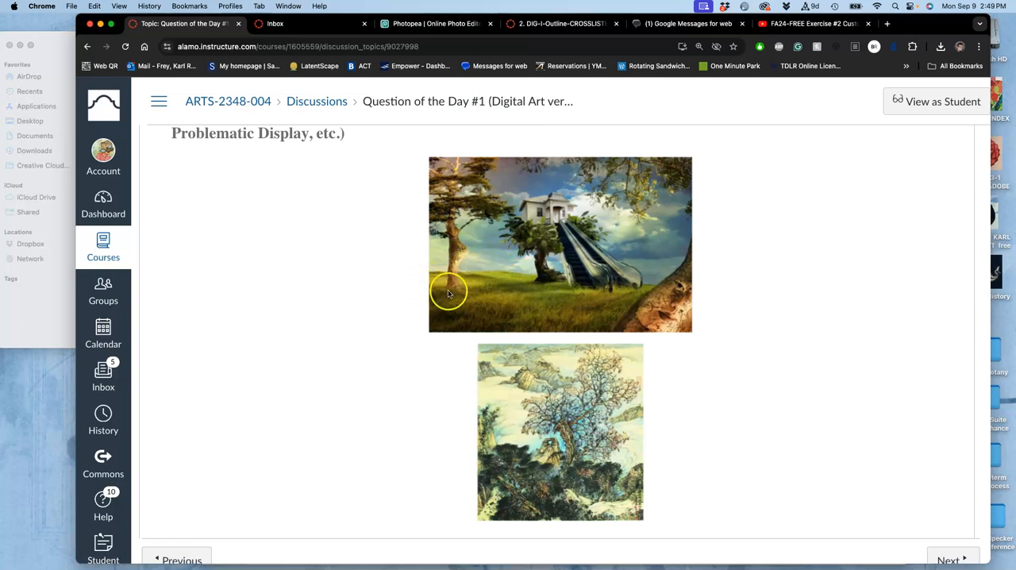
mouse_move(595, 316)
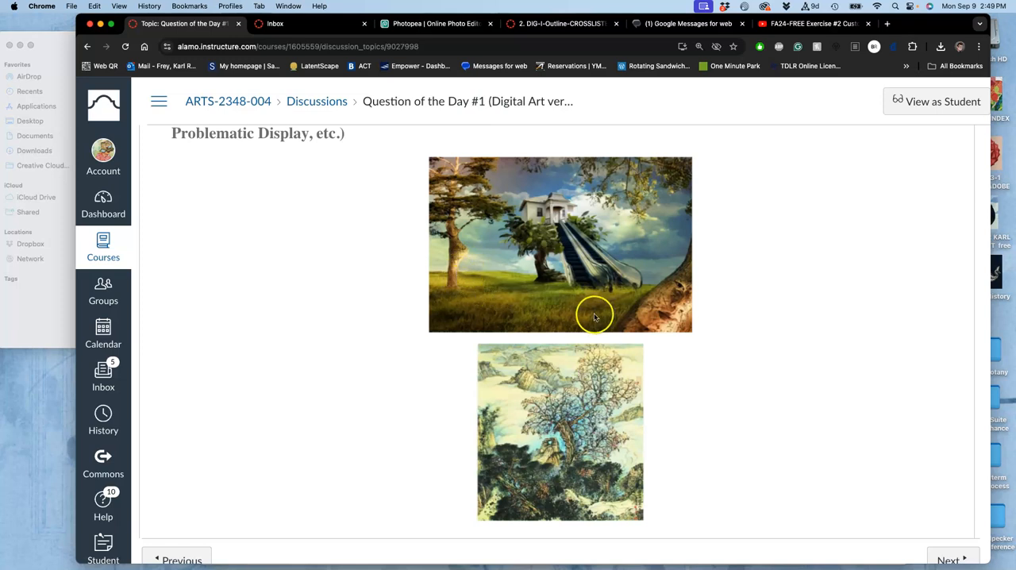
mouse_move(636, 347)
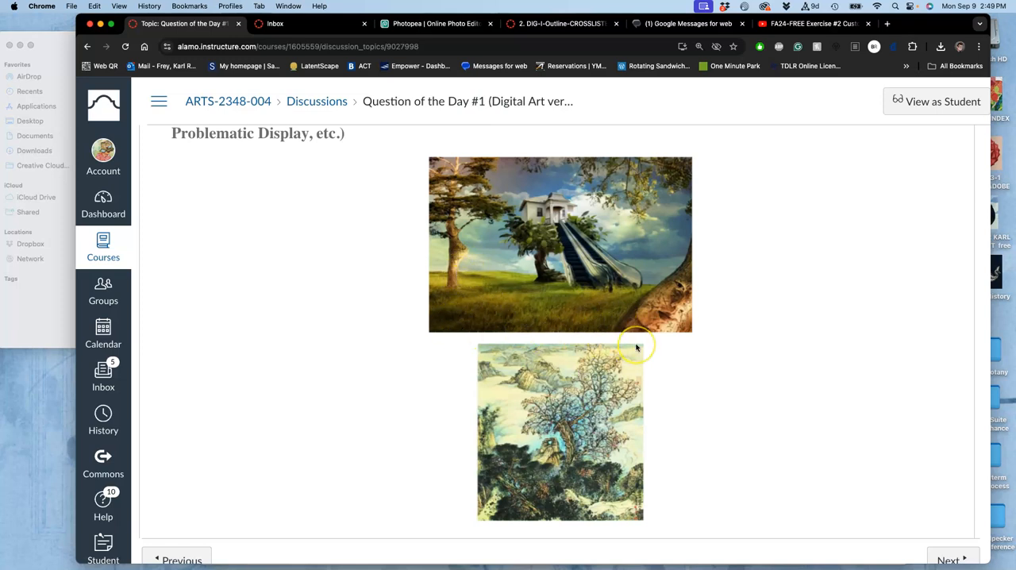
mouse_move(647, 337)
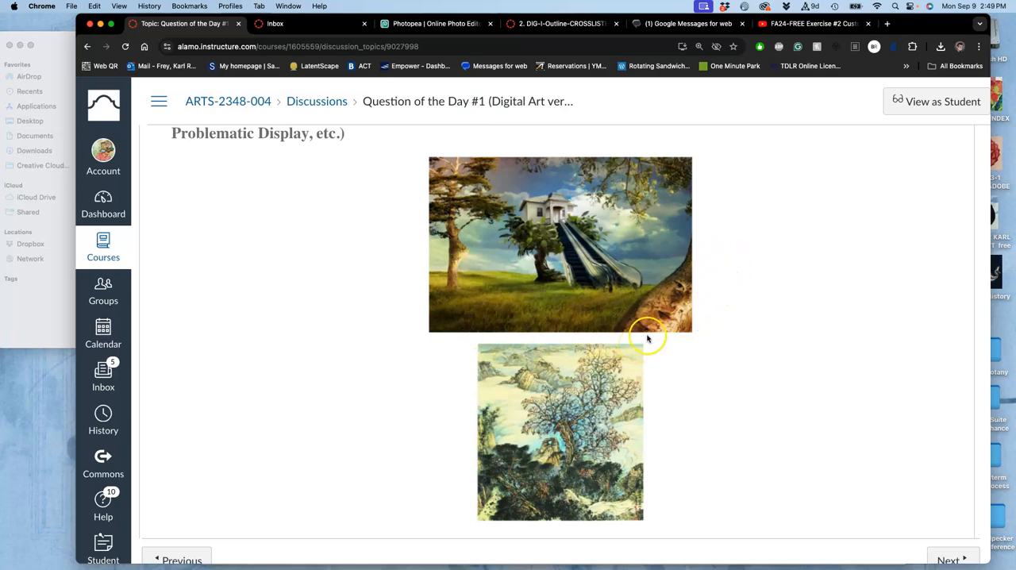
mouse_move(639, 335)
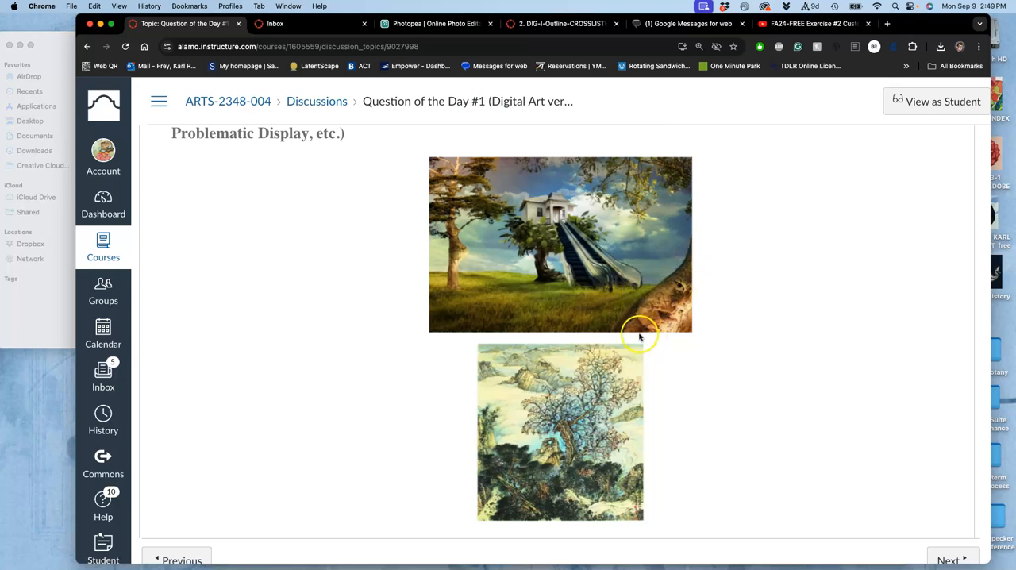
mouse_move(624, 174)
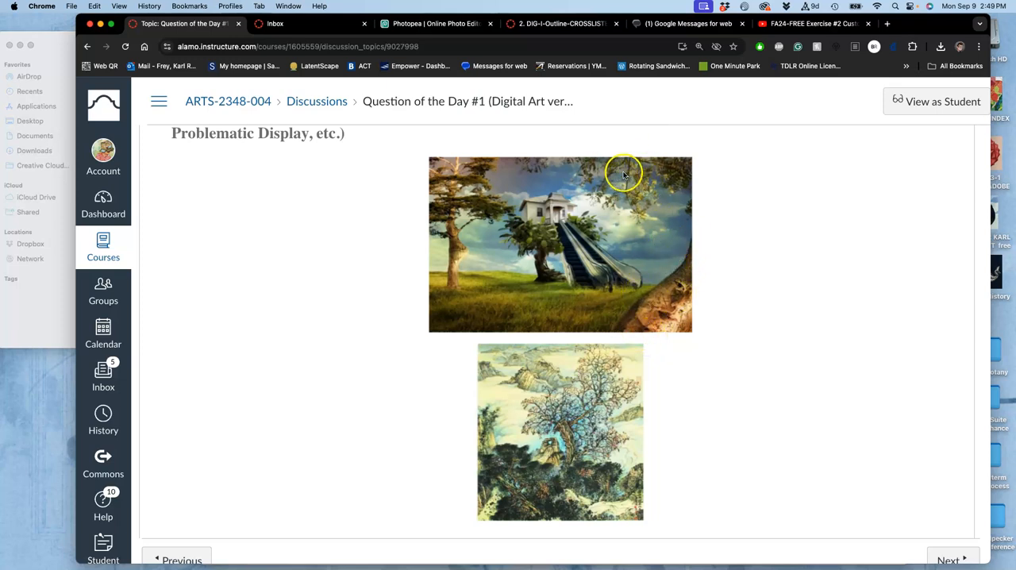
mouse_move(532, 172)
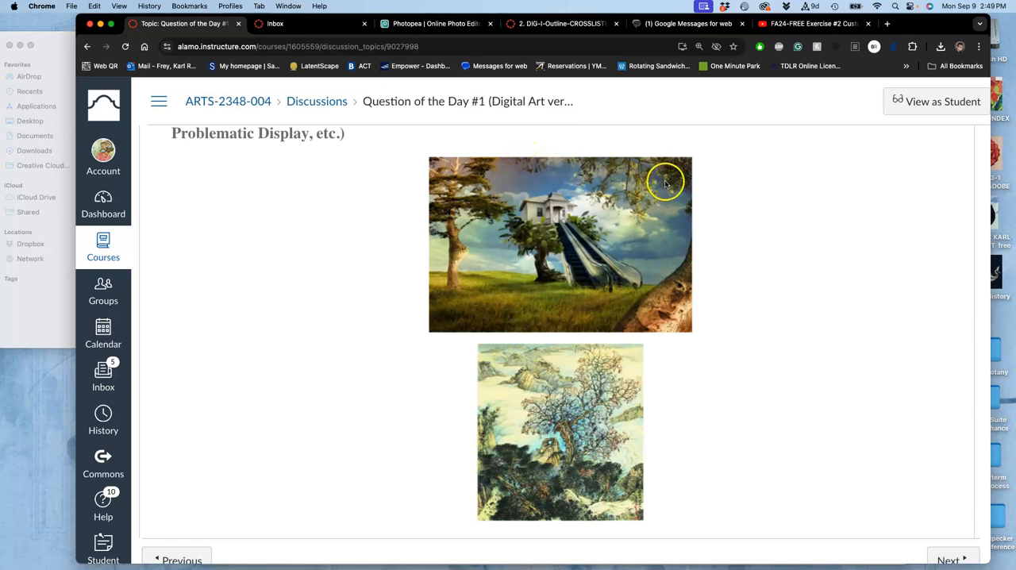
mouse_move(841, 143)
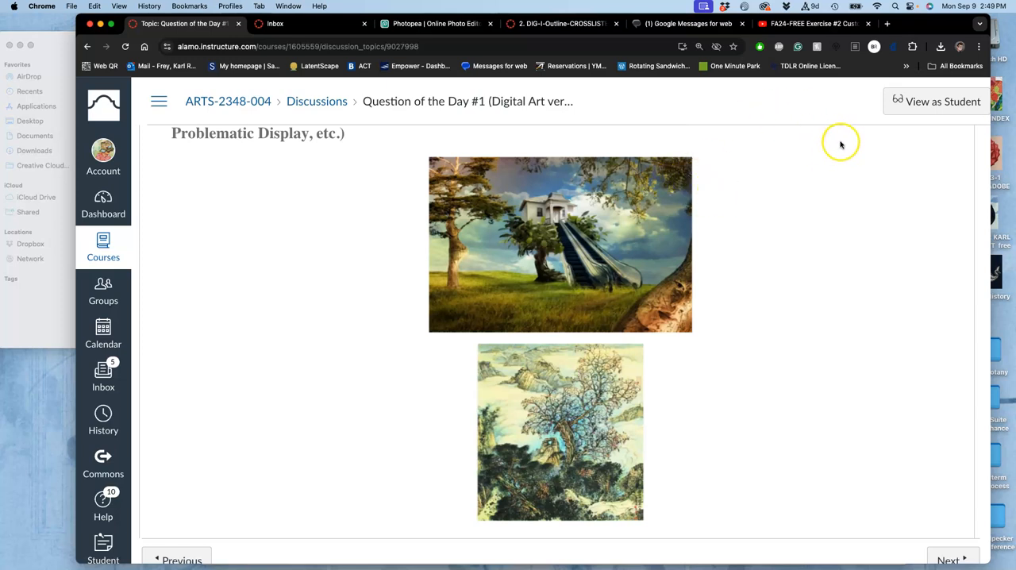
mouse_move(634, 206)
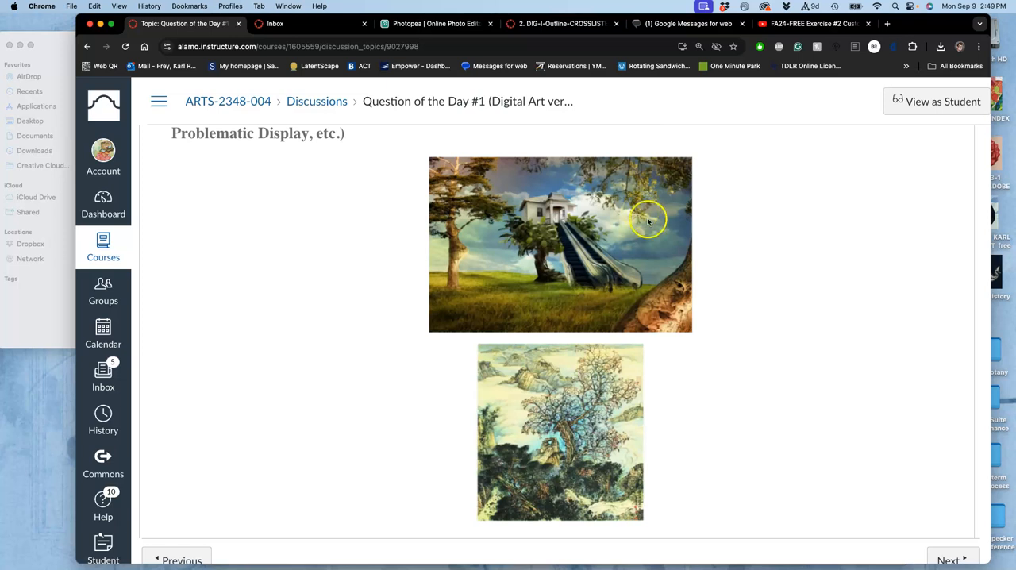
mouse_move(655, 205)
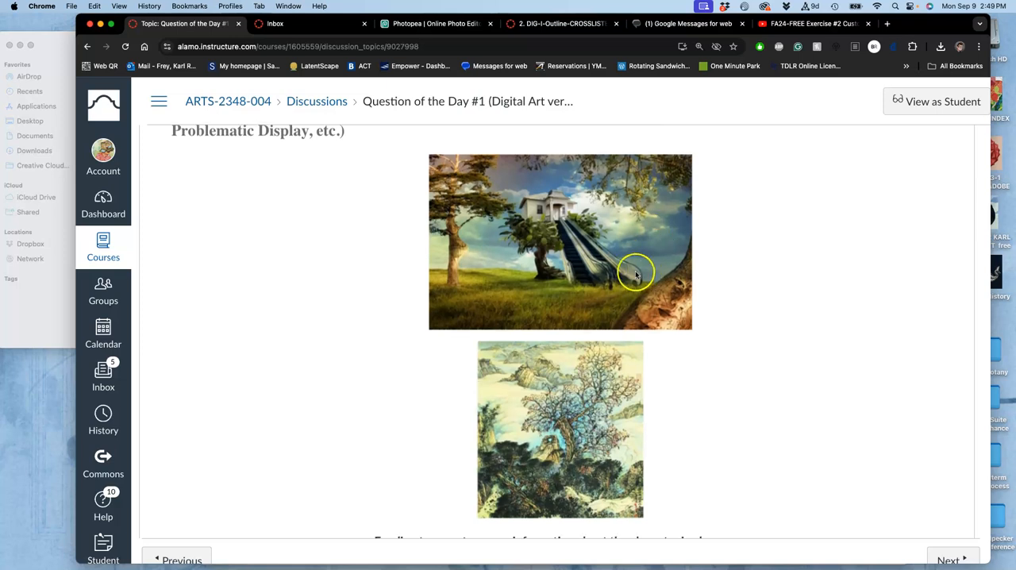
mouse_move(548, 199)
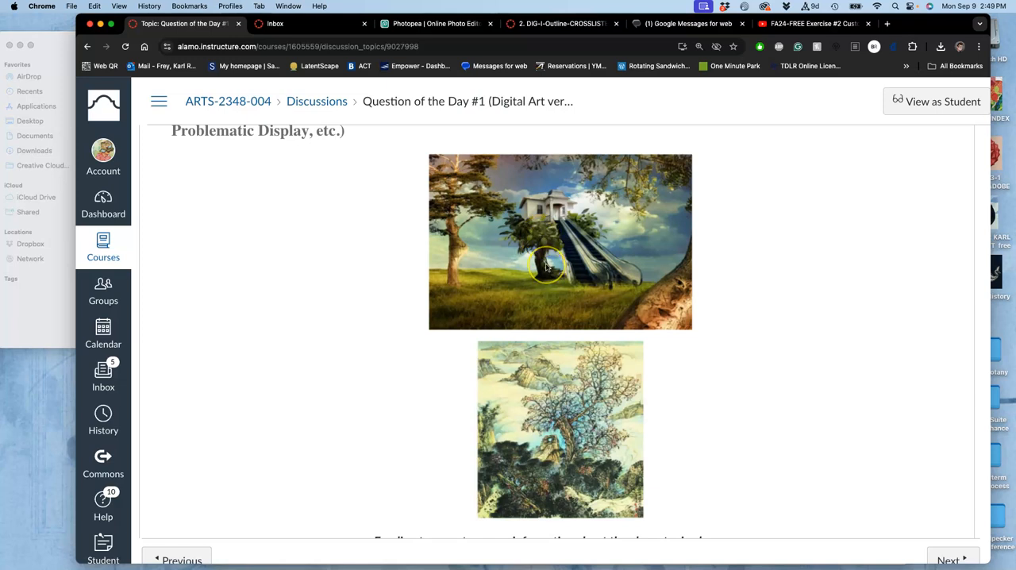
mouse_move(655, 224)
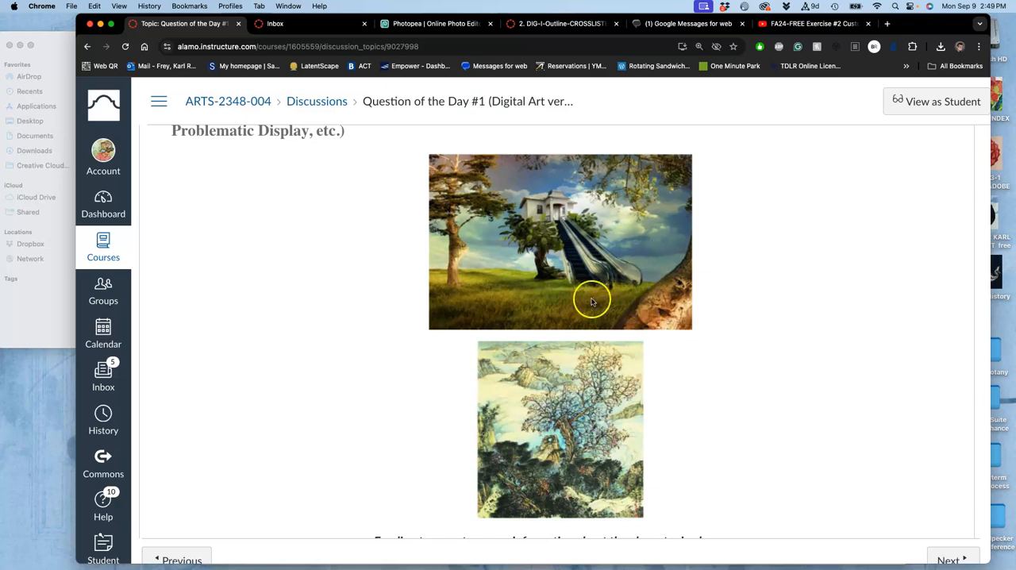
mouse_move(473, 269)
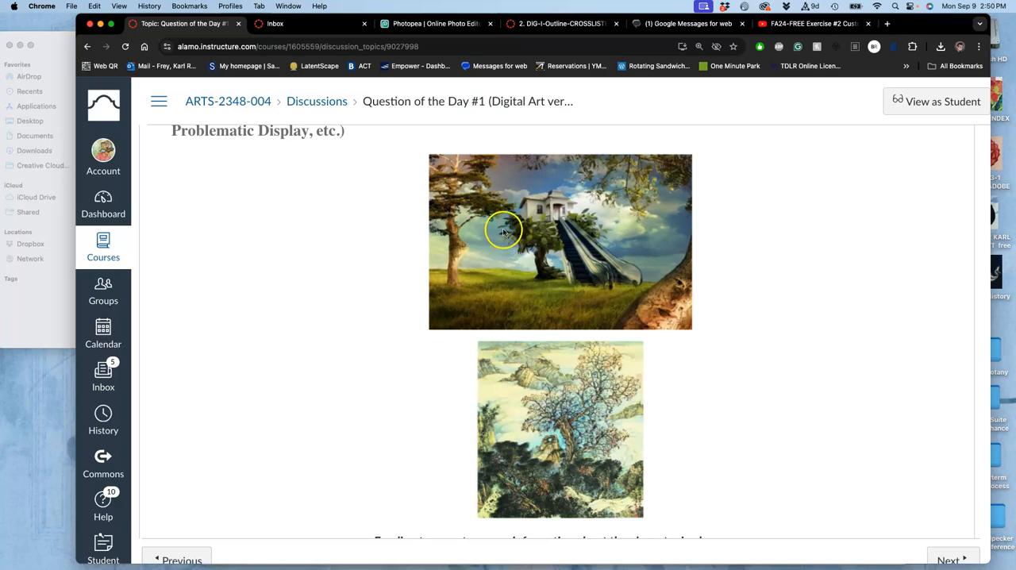
scroll(down, 3)
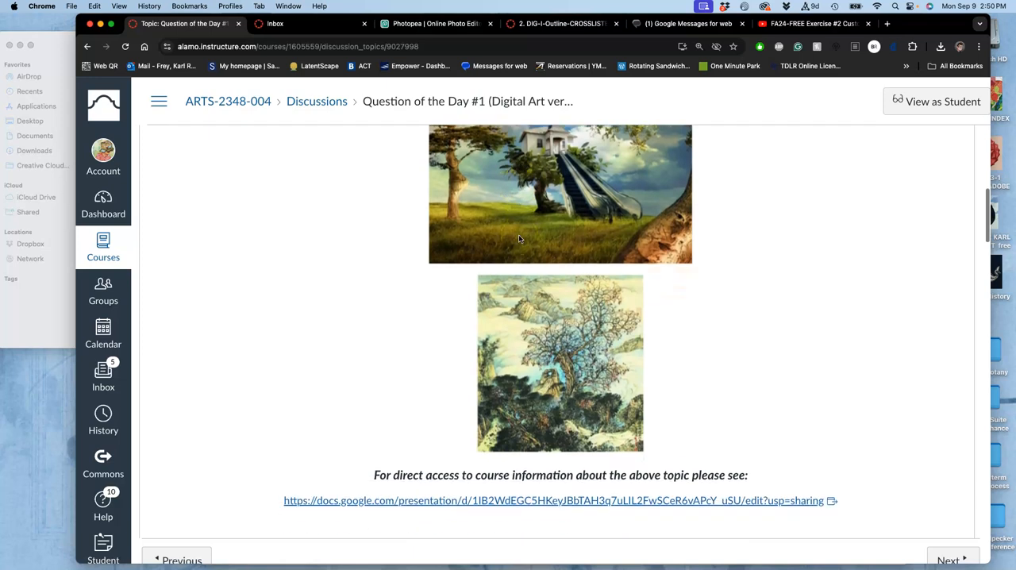
scroll(down, 3)
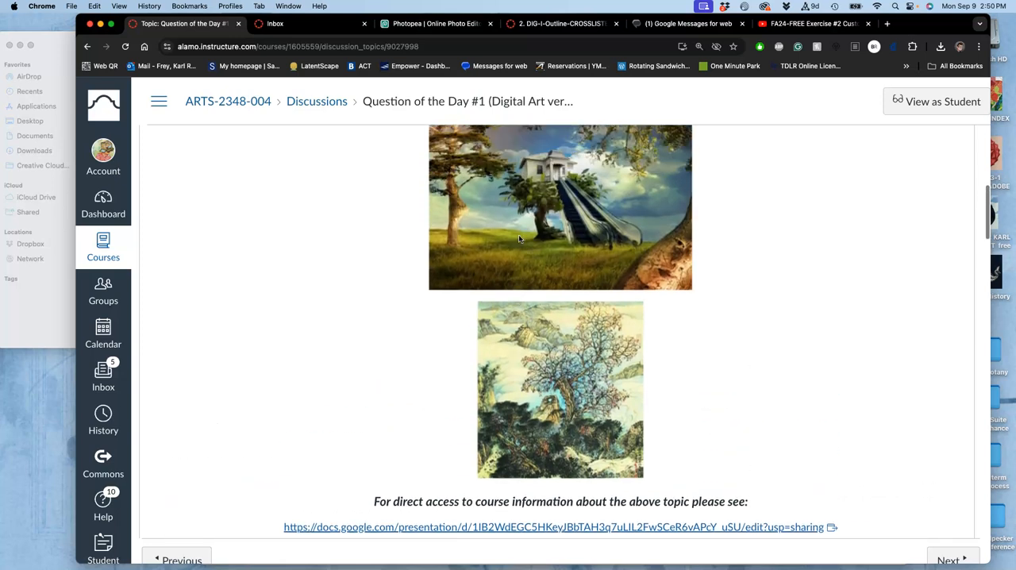
scroll(down, 3)
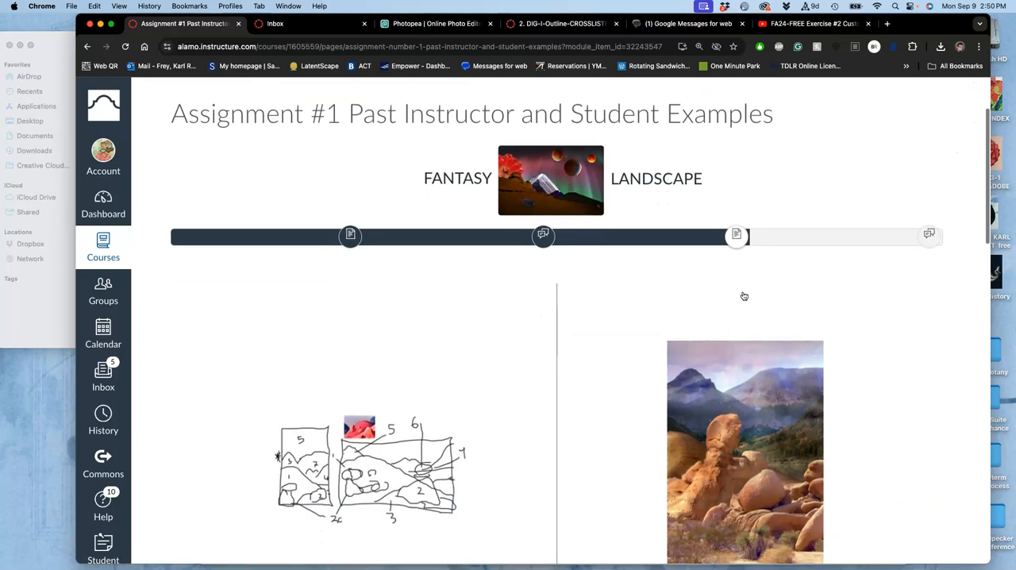
- Browse the past example sketches down to the rock-landscape photo comparison
scroll(down, 3)
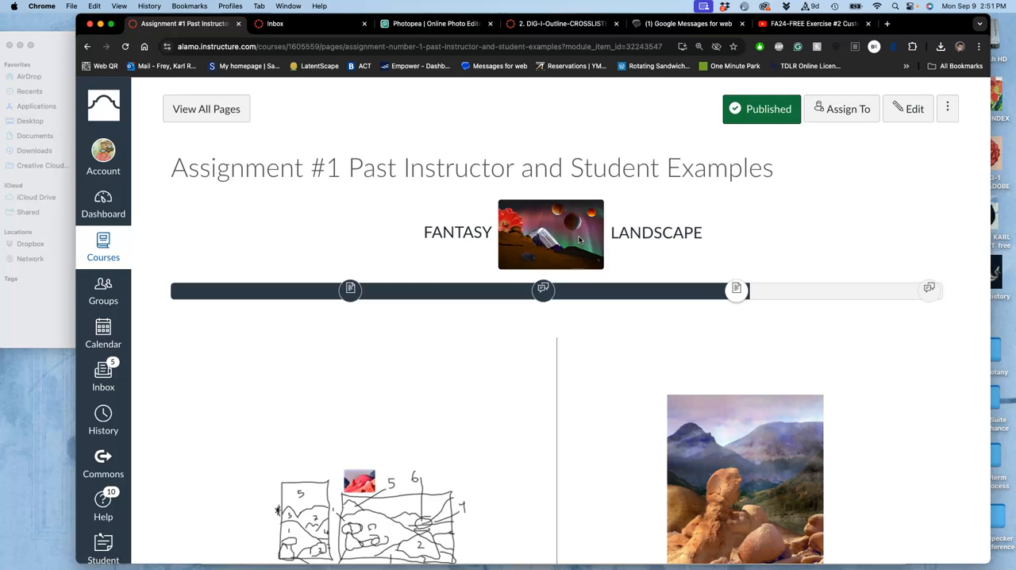
scroll(down, 3)
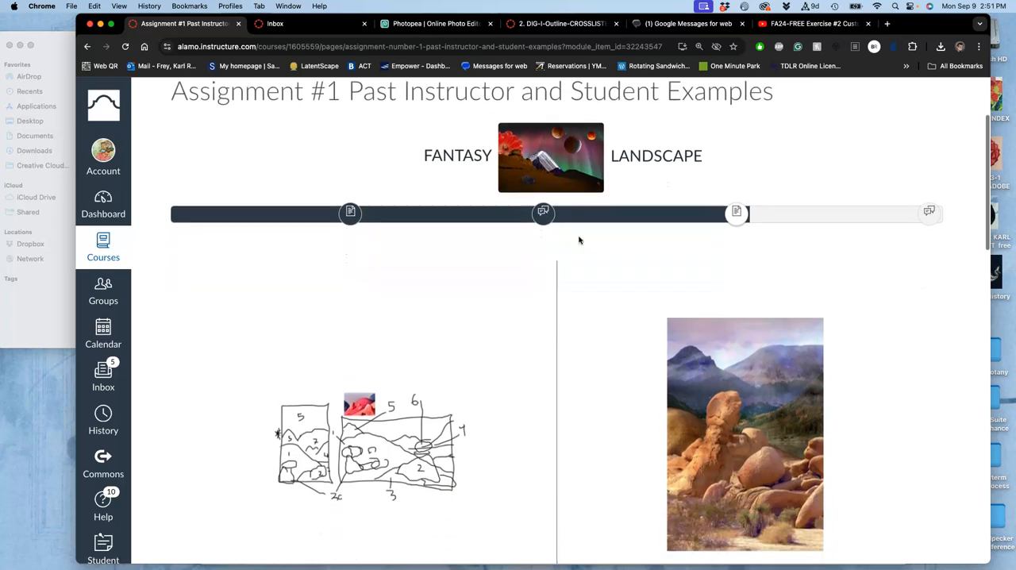
scroll(down, 3)
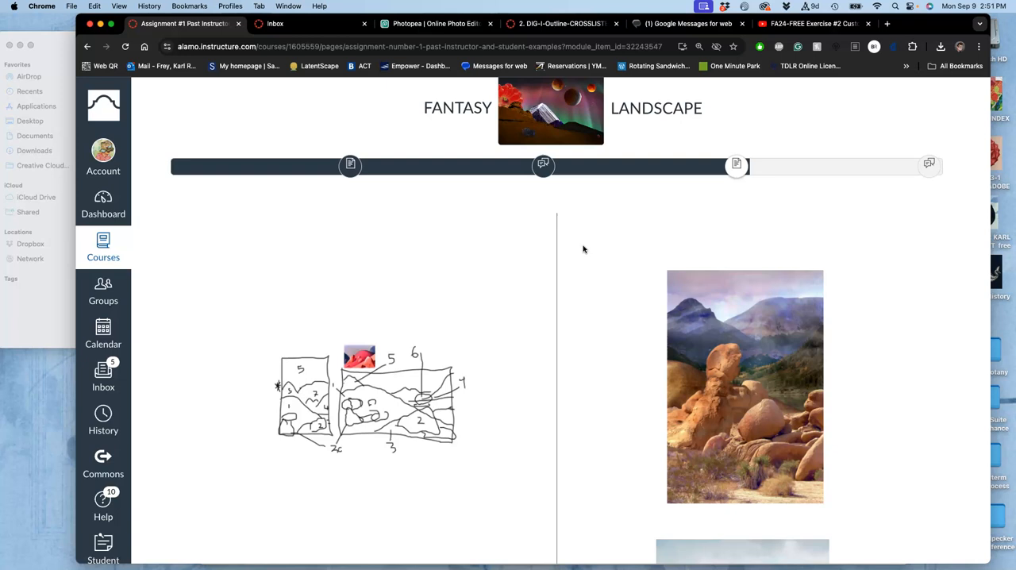
scroll(down, 3)
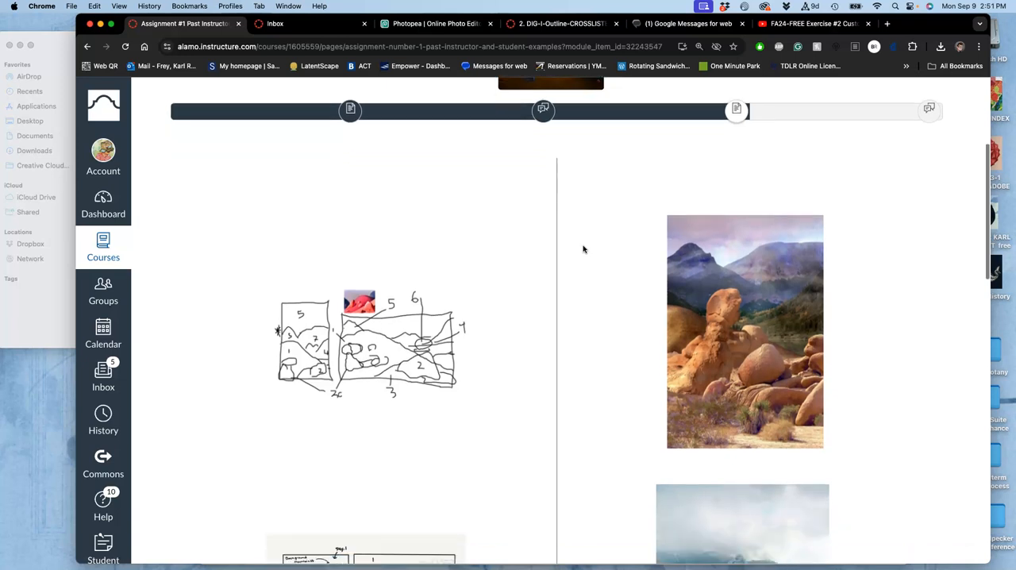
scroll(down, 3)
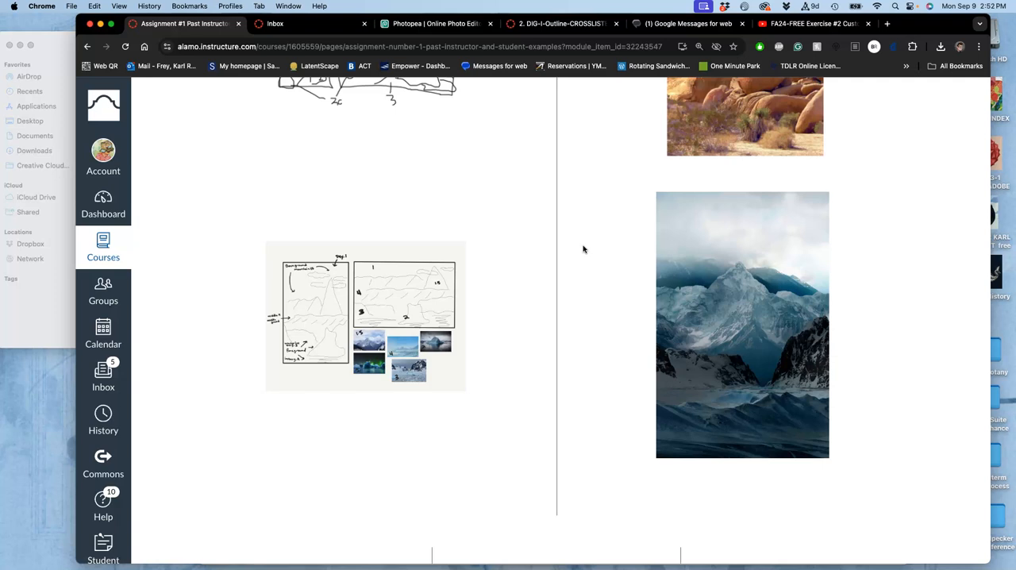
scroll(down, 3)
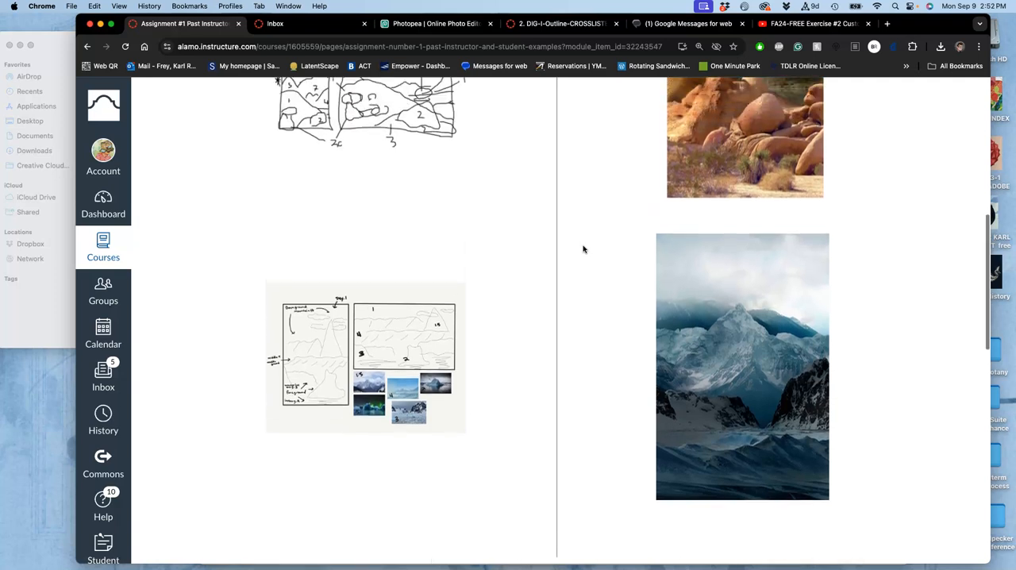
scroll(down, 3)
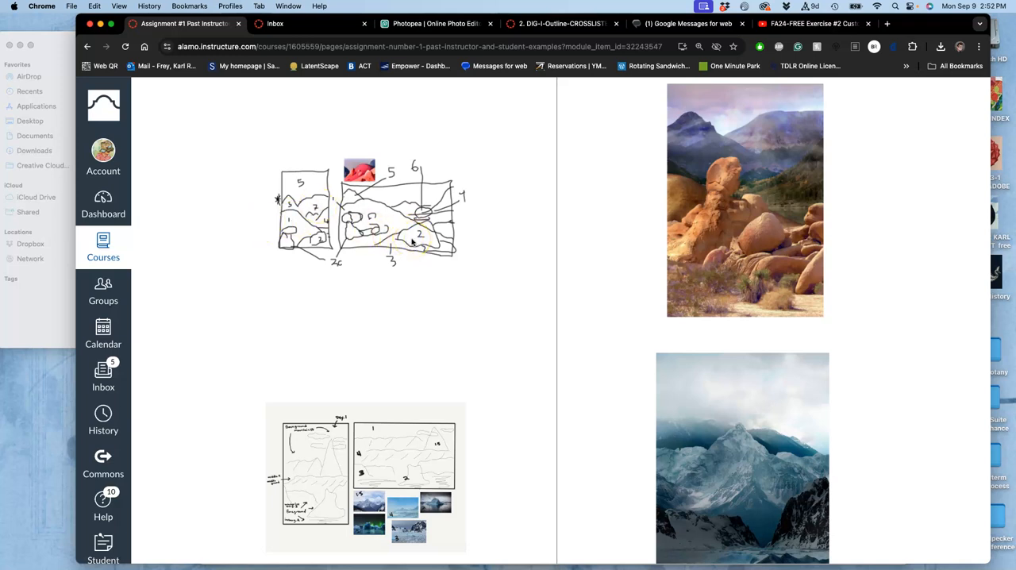
scroll(down, 3)
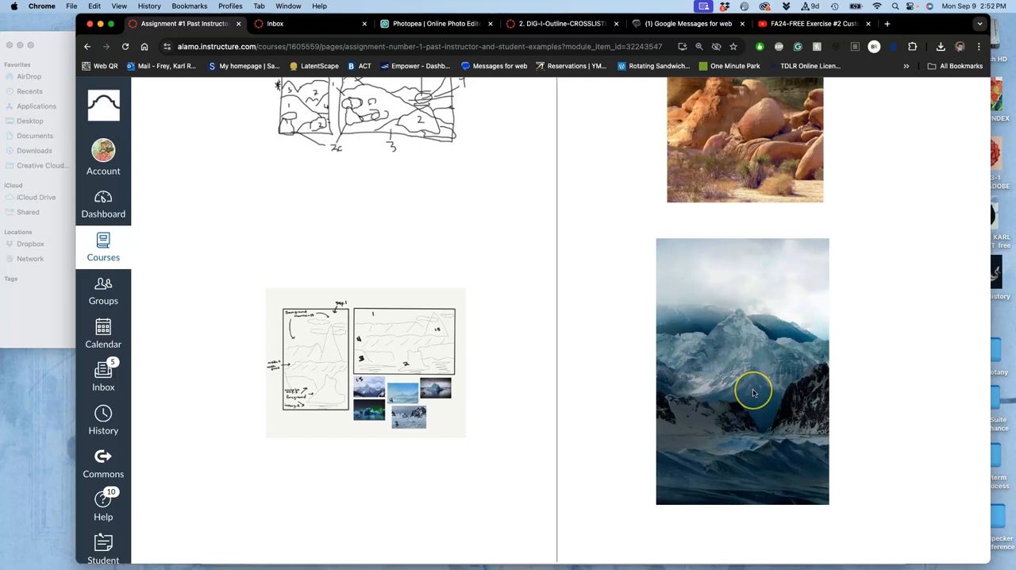
scroll(down, 3)
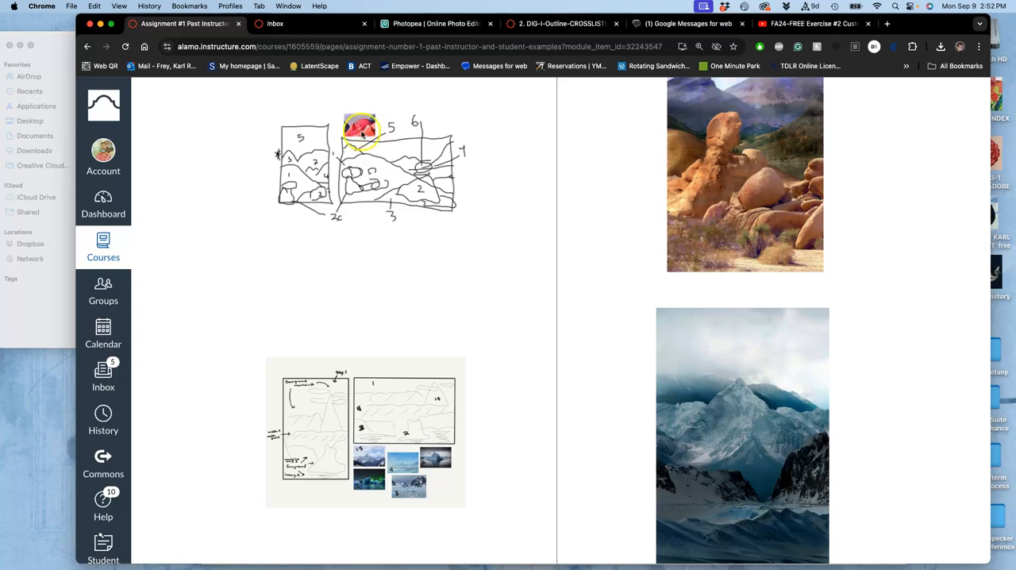
scroll(down, 3)
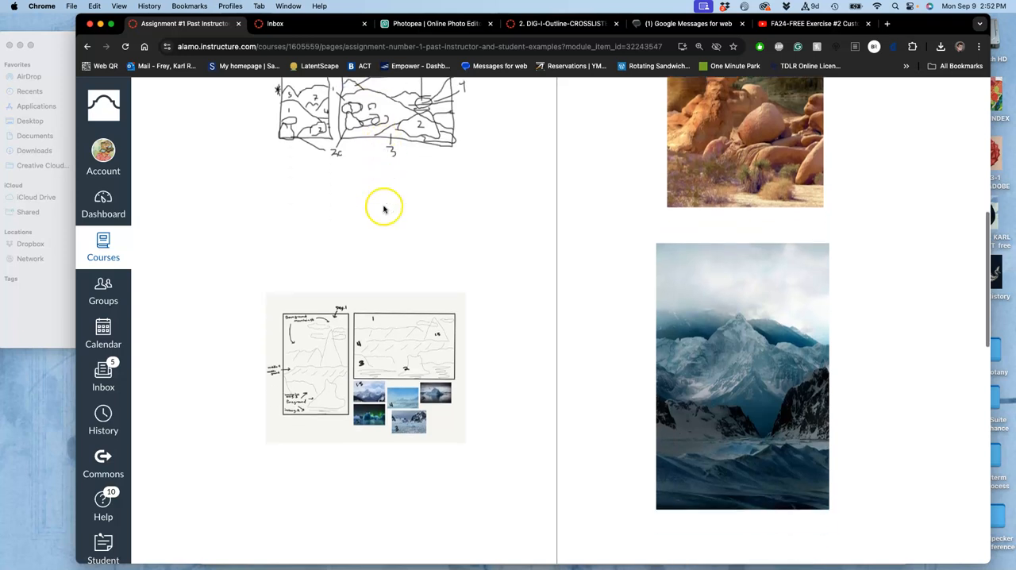
scroll(down, 3)
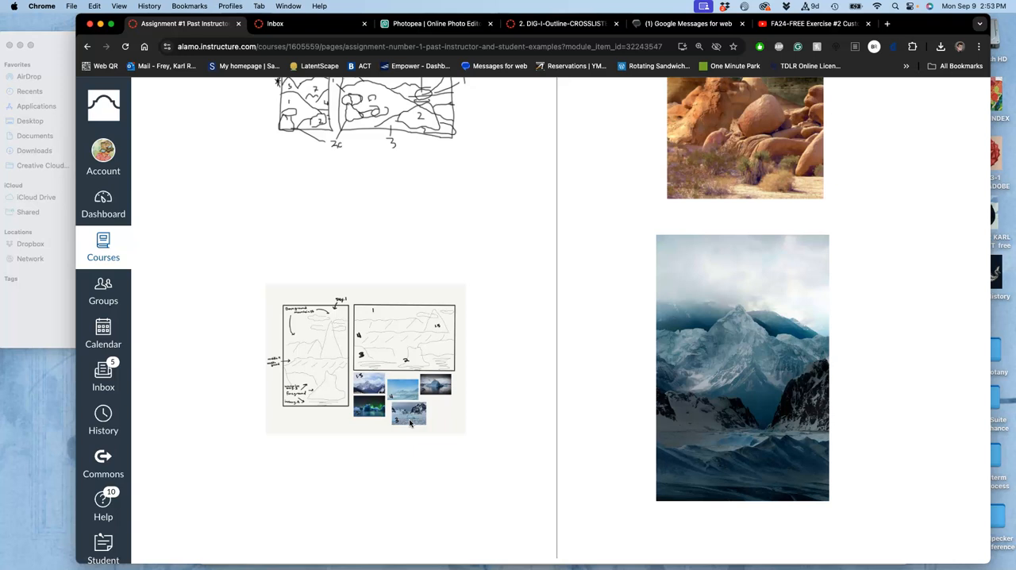
scroll(down, 3)
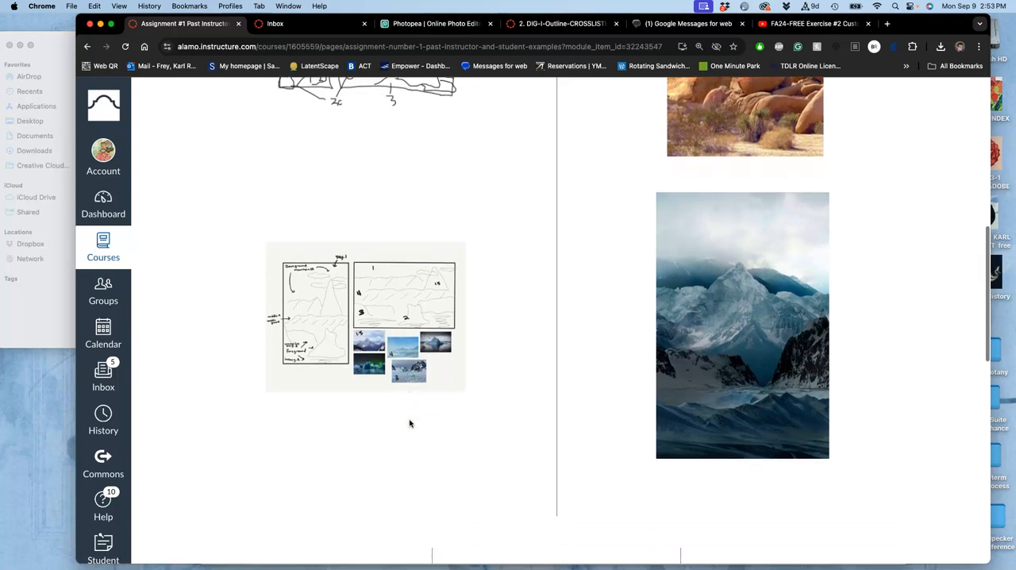
scroll(down, 3)
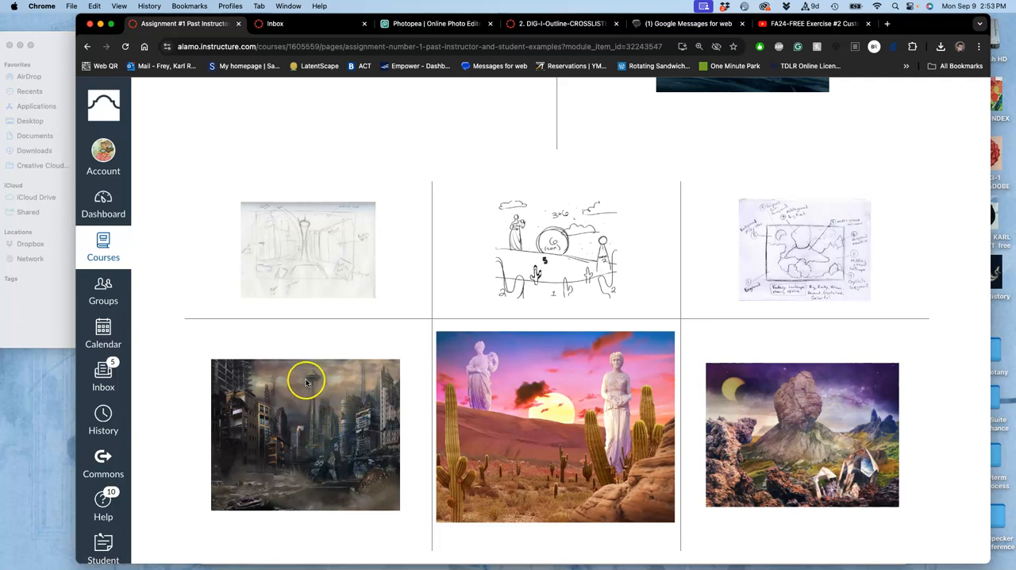
mouse_move(337, 411)
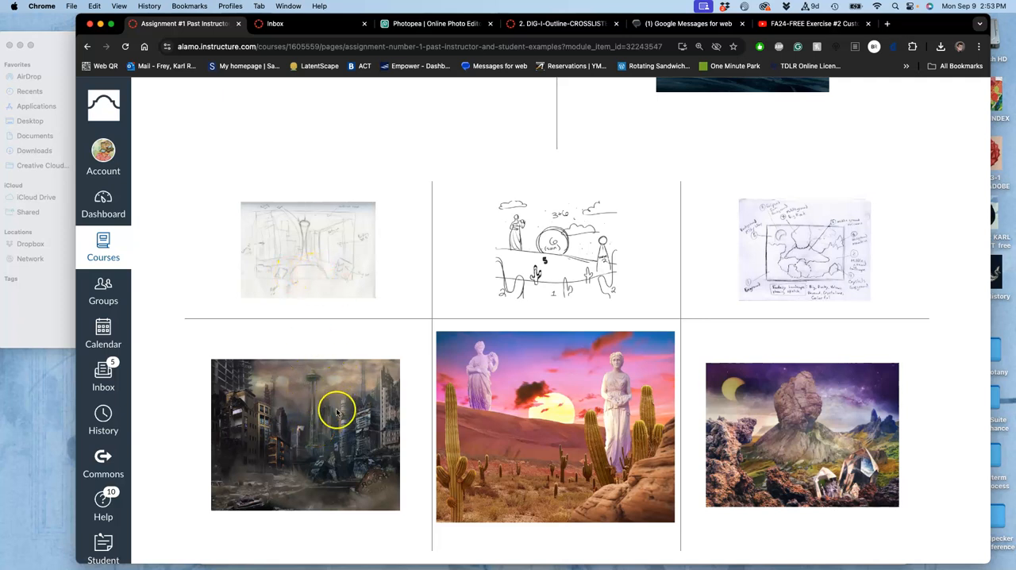
mouse_move(355, 486)
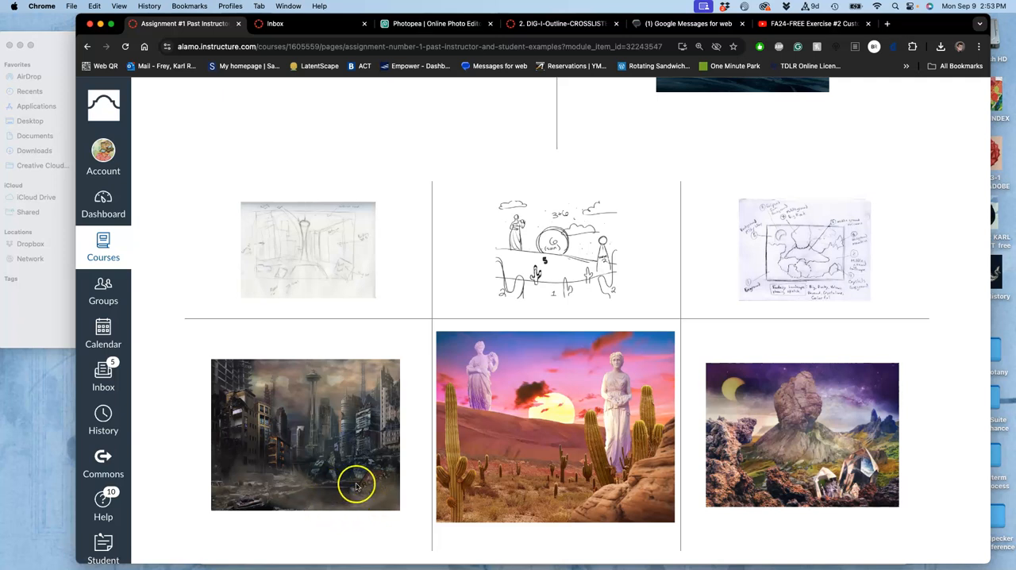
scroll(down, 3)
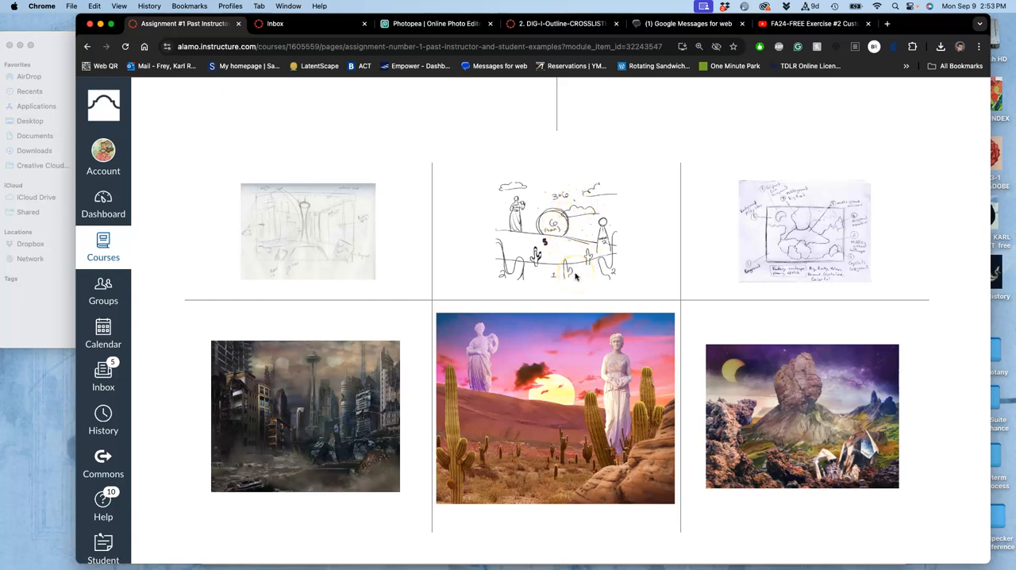
mouse_move(616, 407)
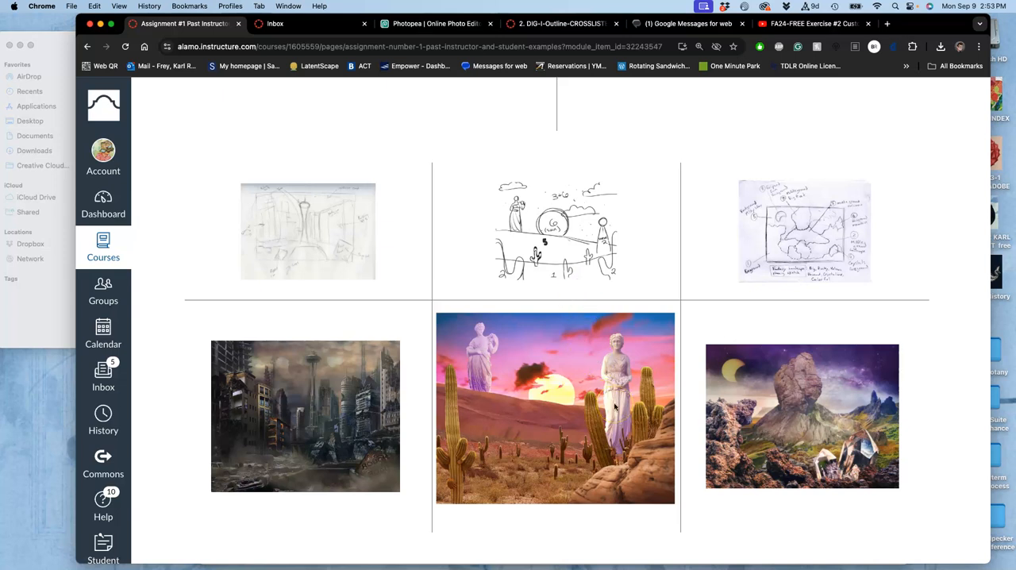
click(620, 359)
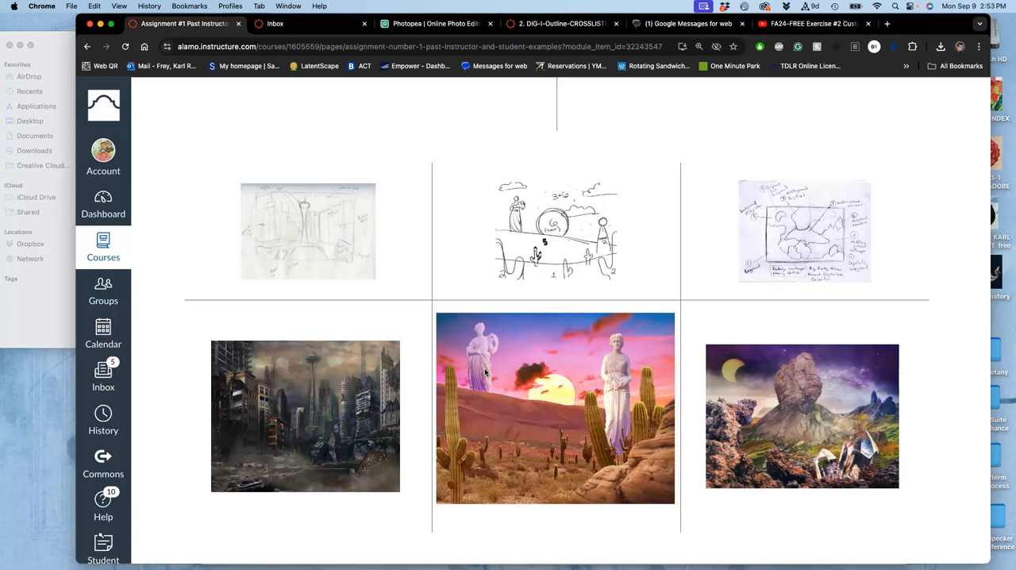
scroll(down, 3)
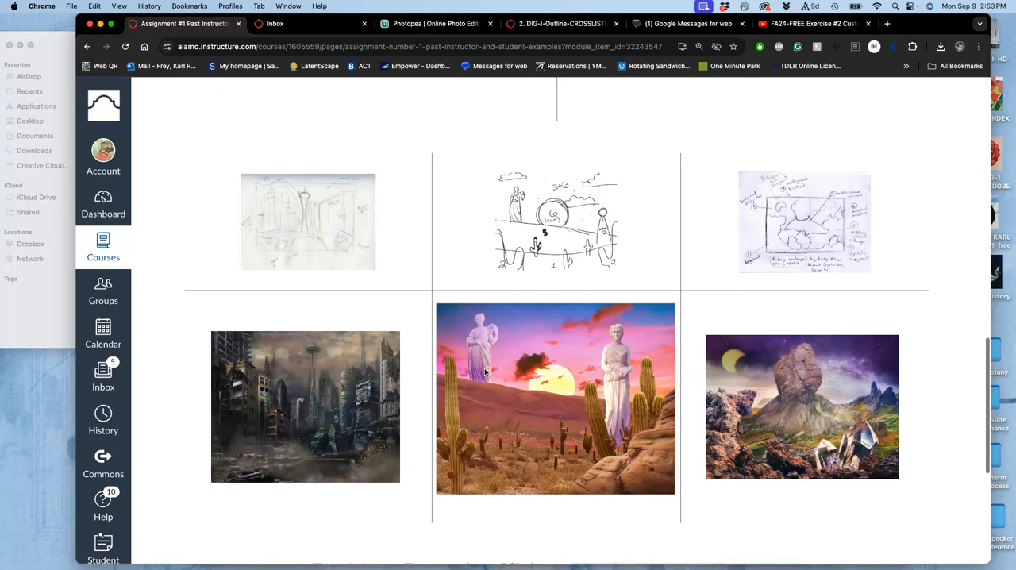
scroll(down, 3)
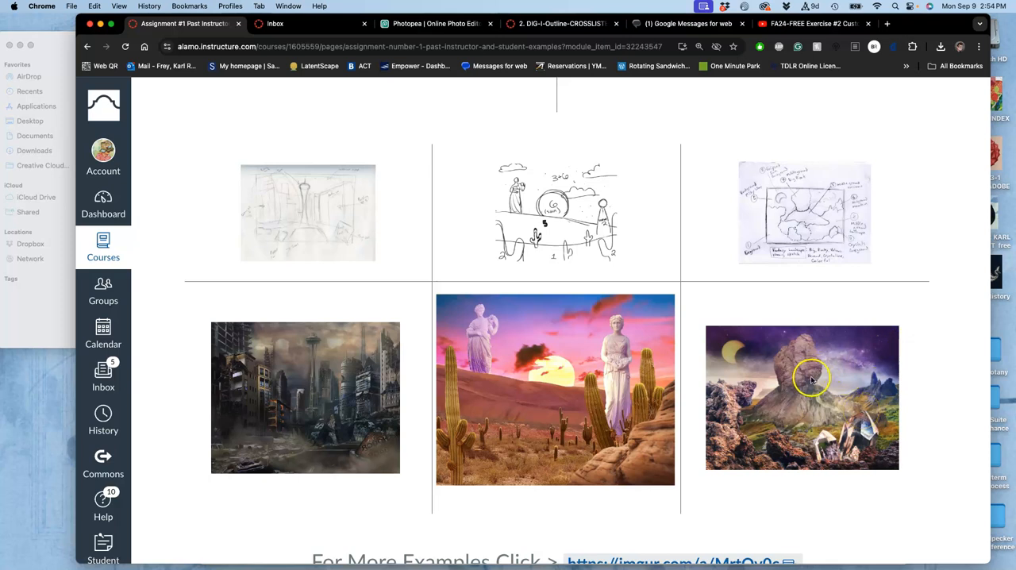
scroll(down, 3)
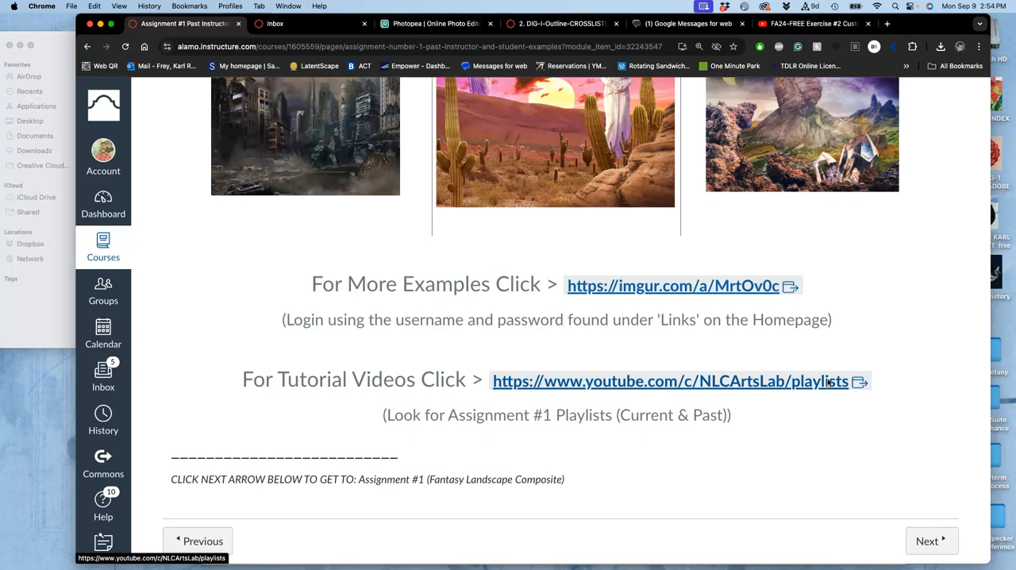
scroll(down, 3)
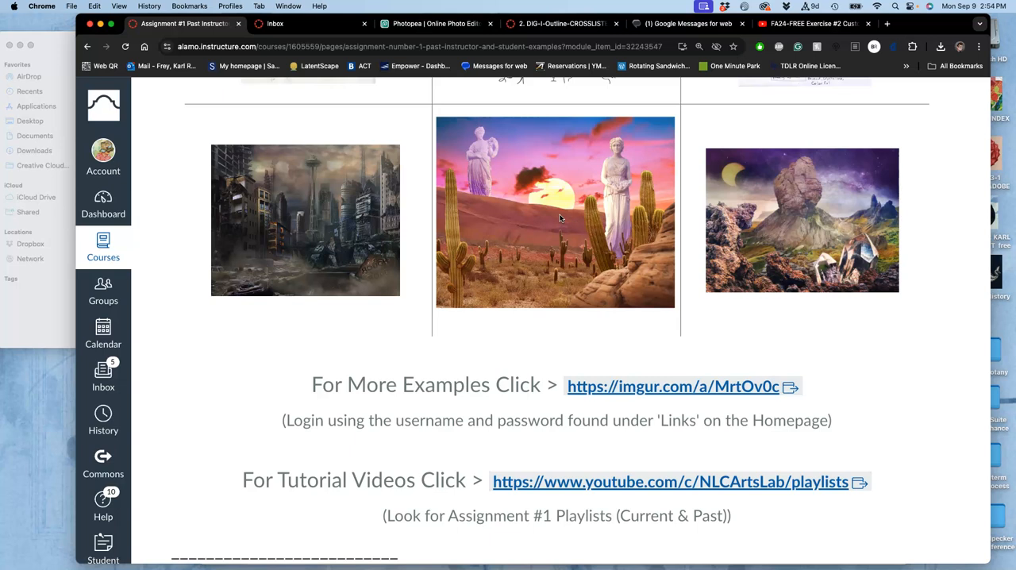
scroll(down, 3)
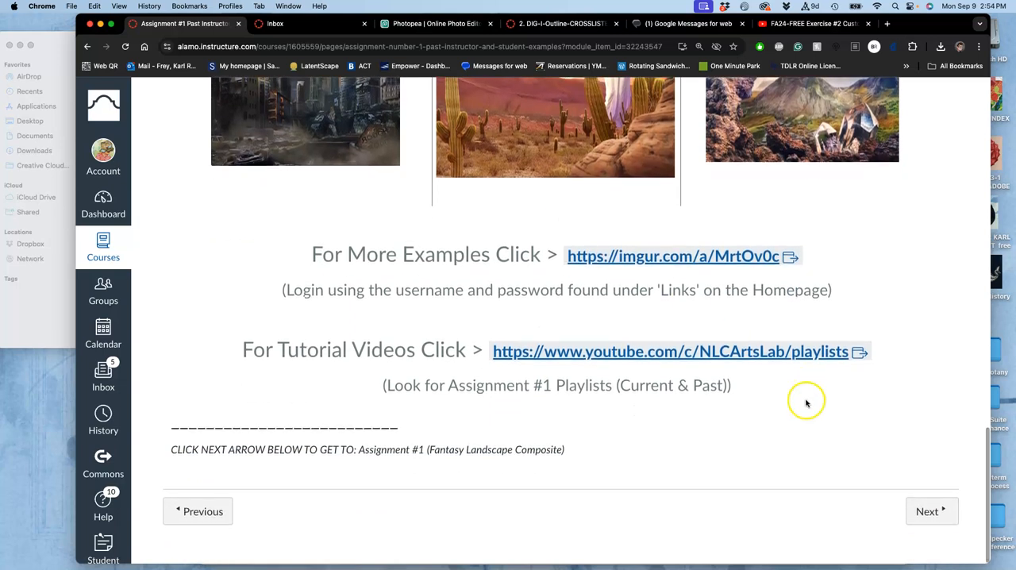
- Go to the Fantasy Landscape Composite assignment and read down to the NASA example photo
click(932, 511)
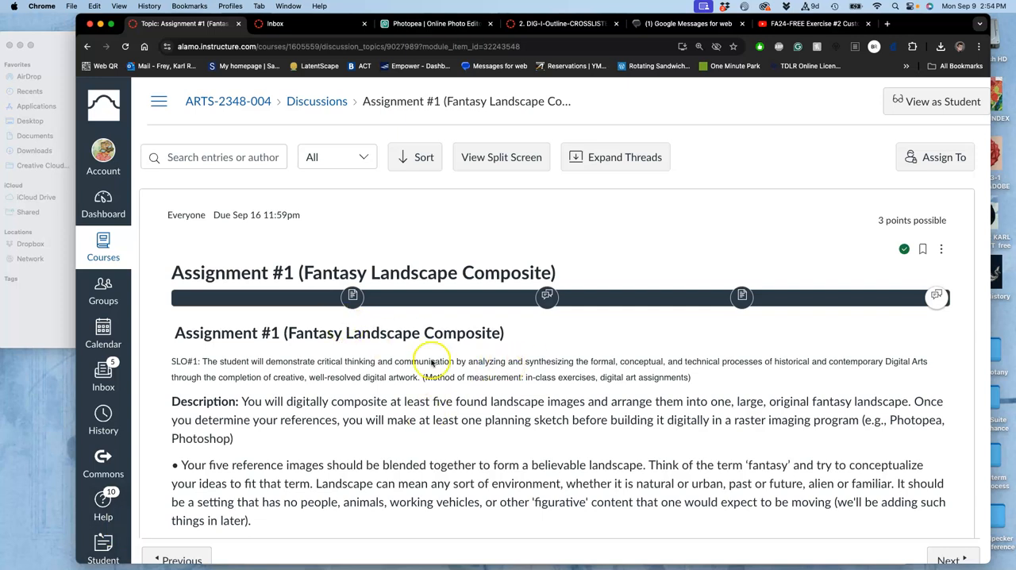
scroll(down, 3)
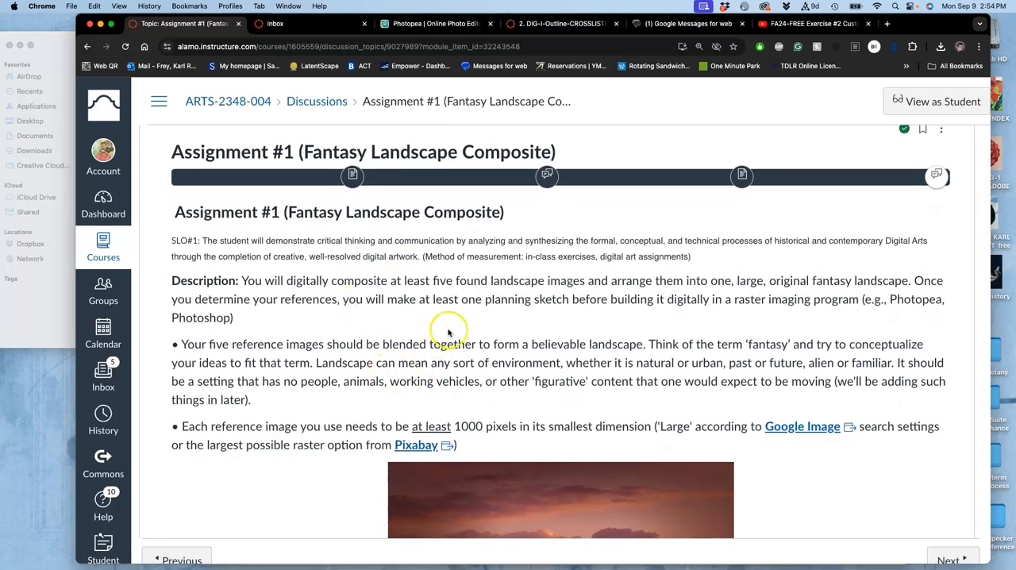
scroll(down, 3)
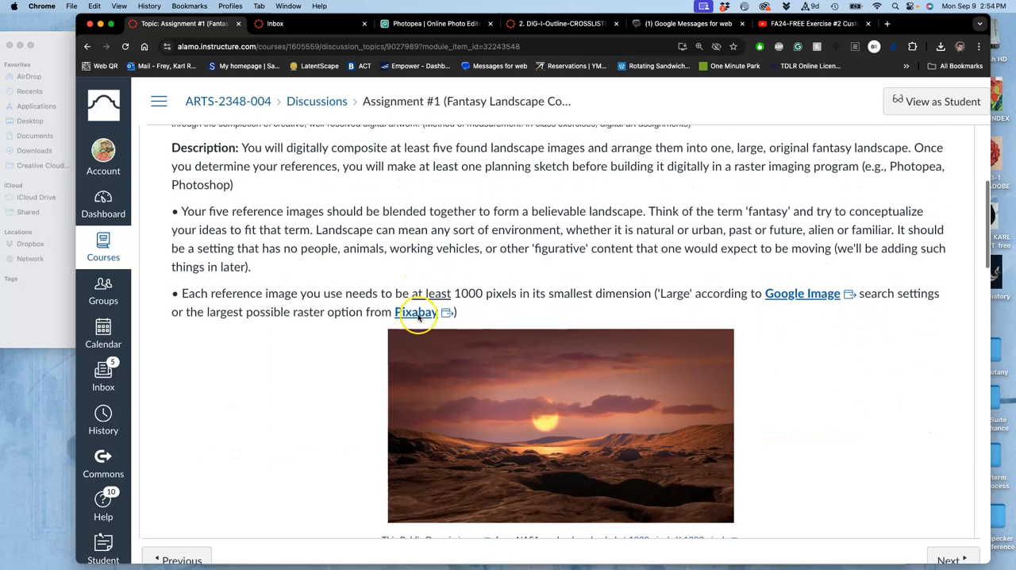
scroll(down, 3)
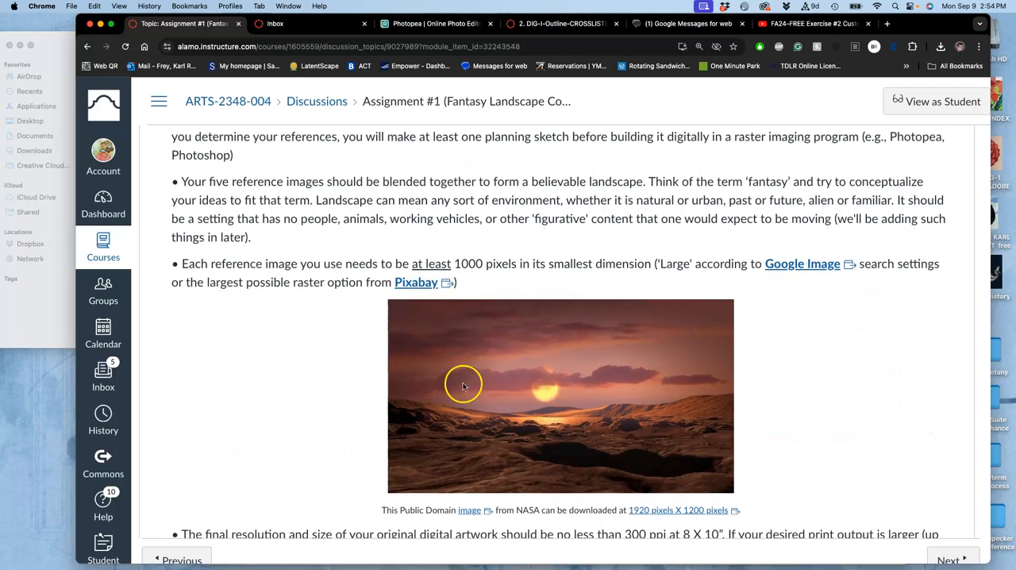